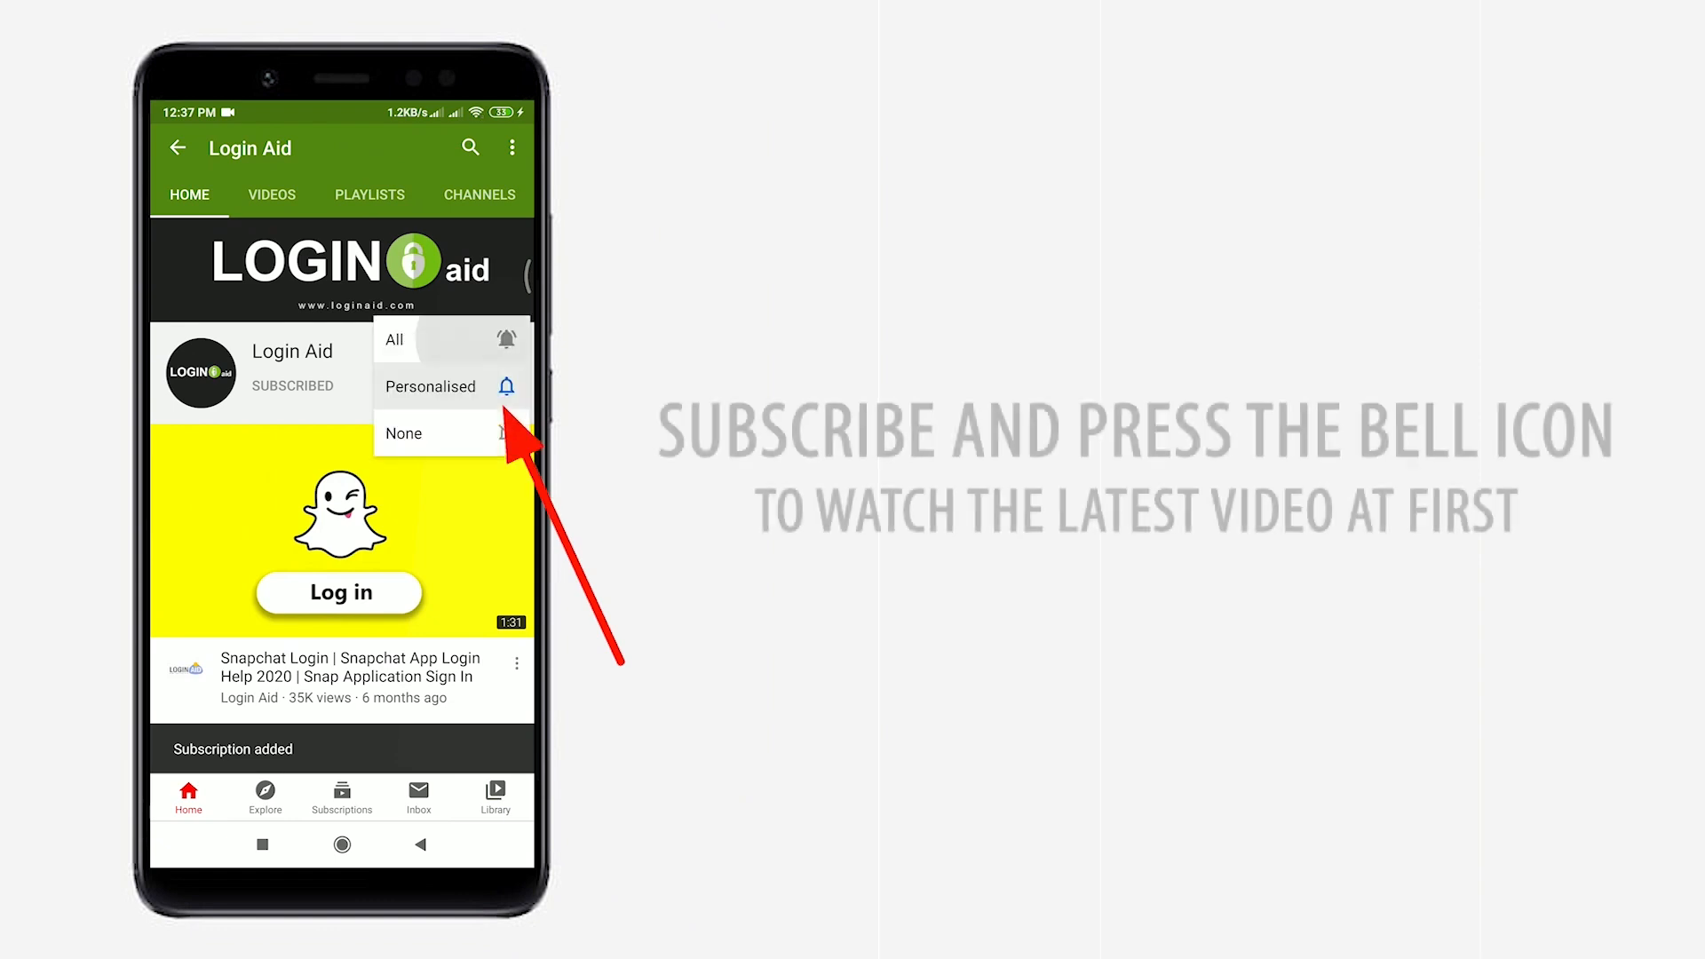
- Move from the YouTube channel intro to the Google Images results for Ikano Bank login
left_click(394, 340)
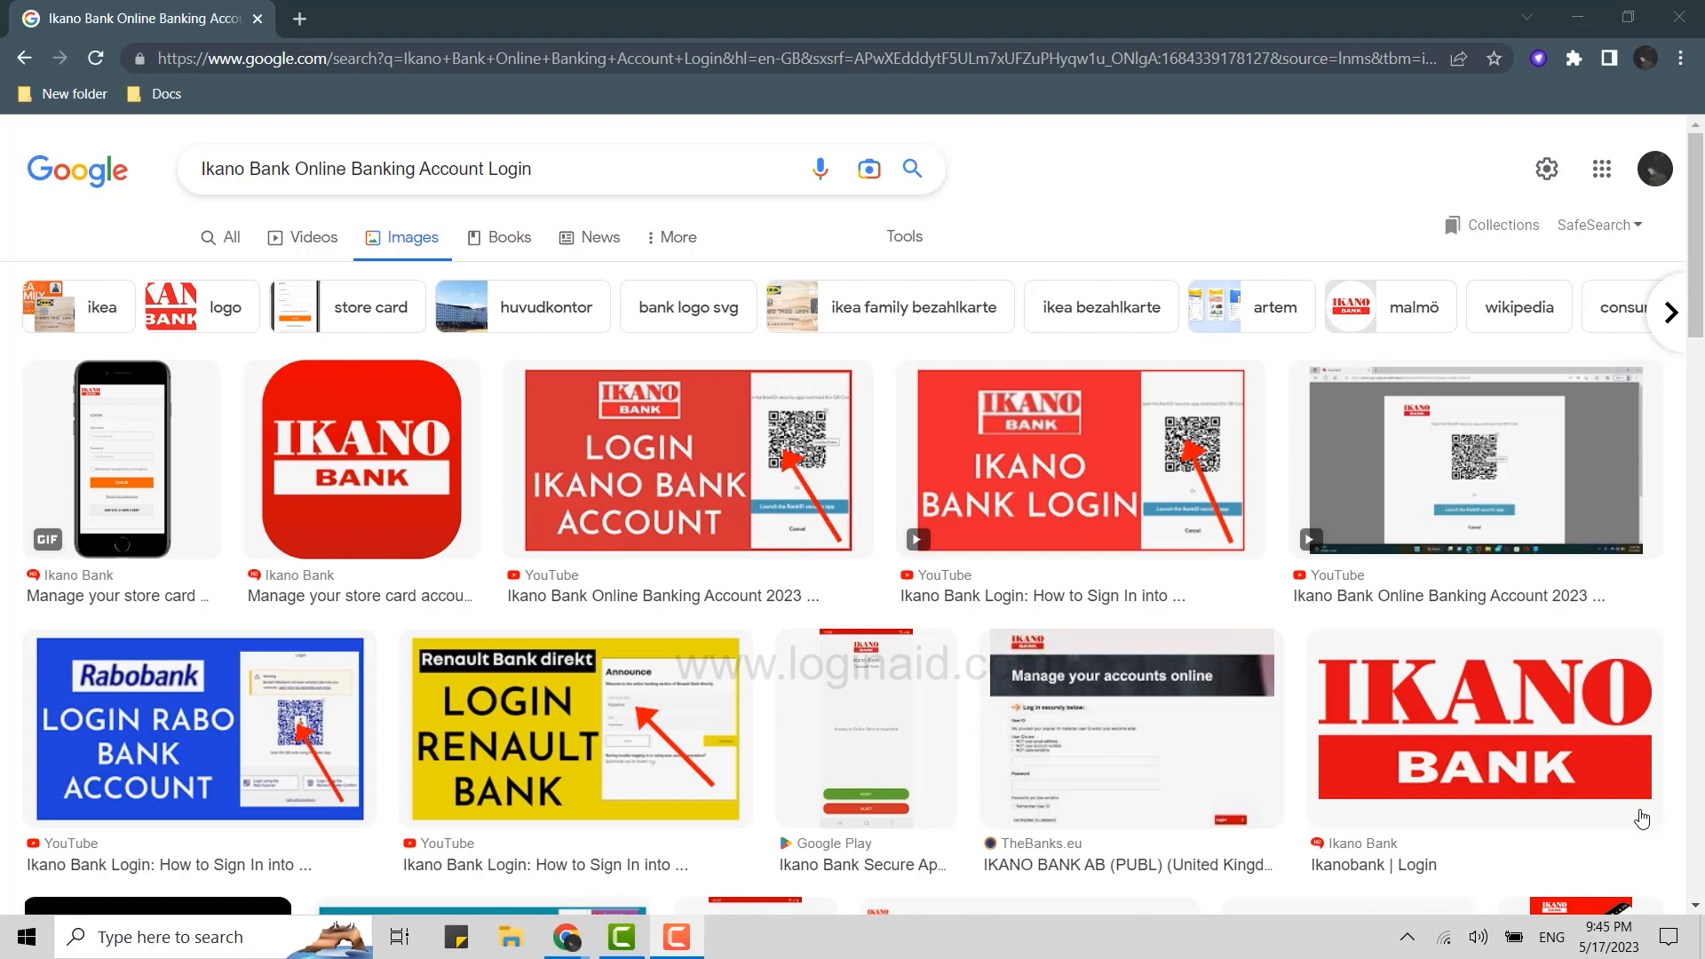
- Load ikanobank.de in a new browser tab
left_click(563, 19)
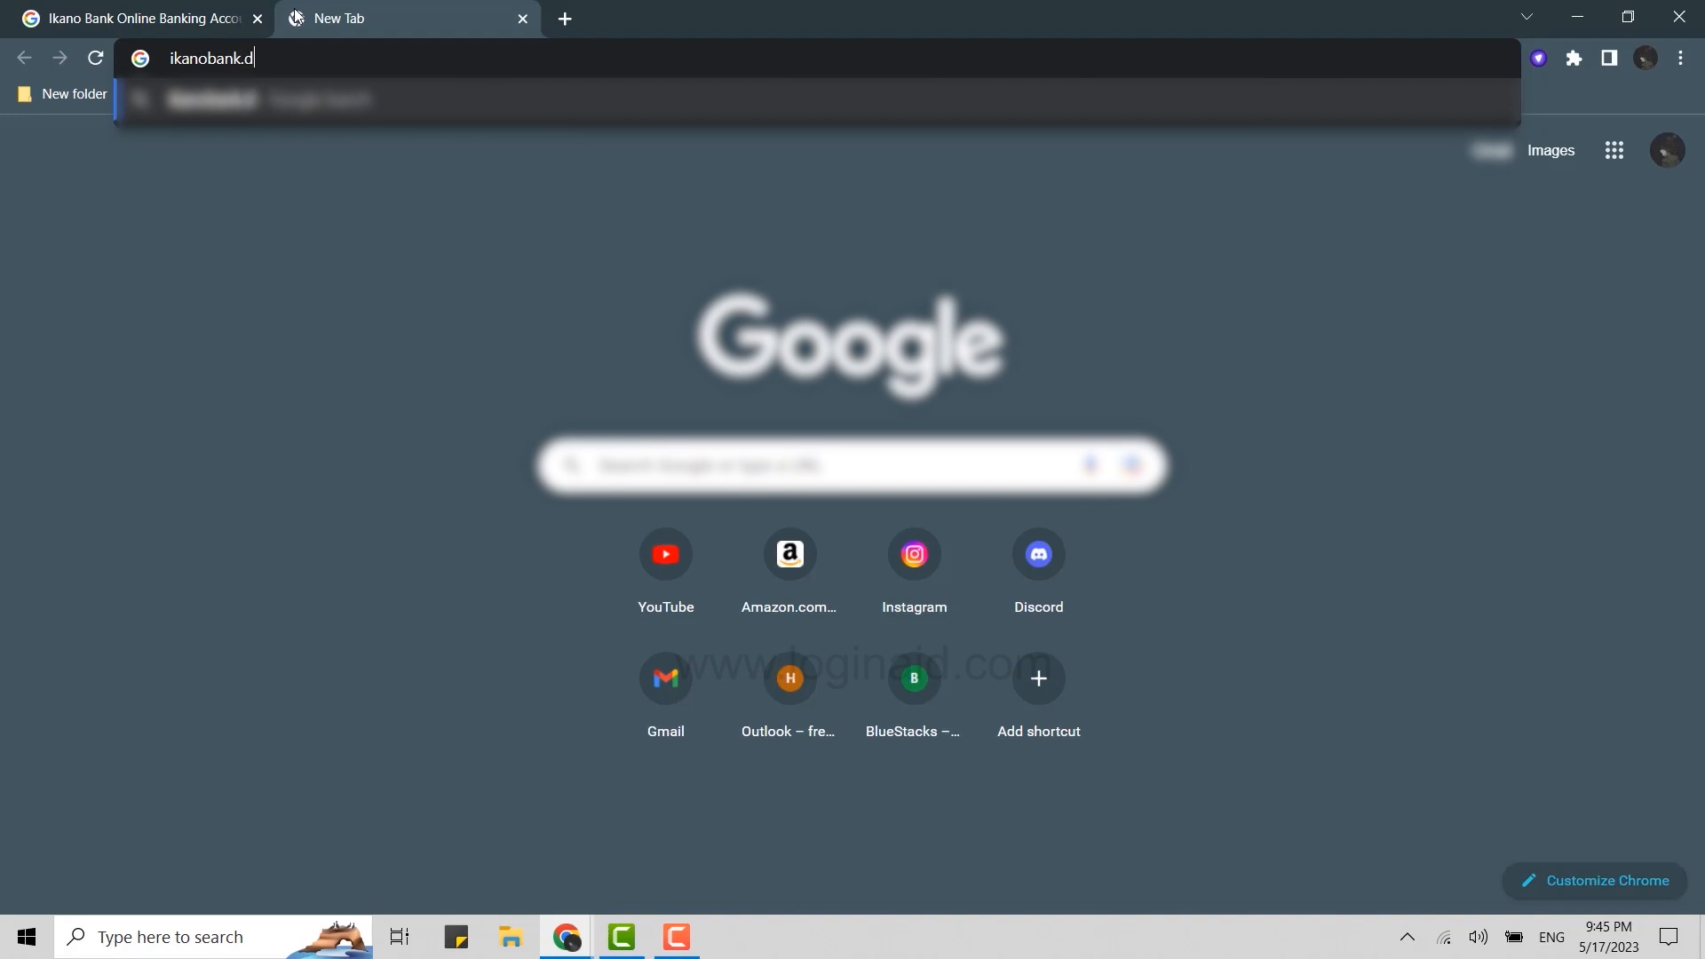
key("Return")
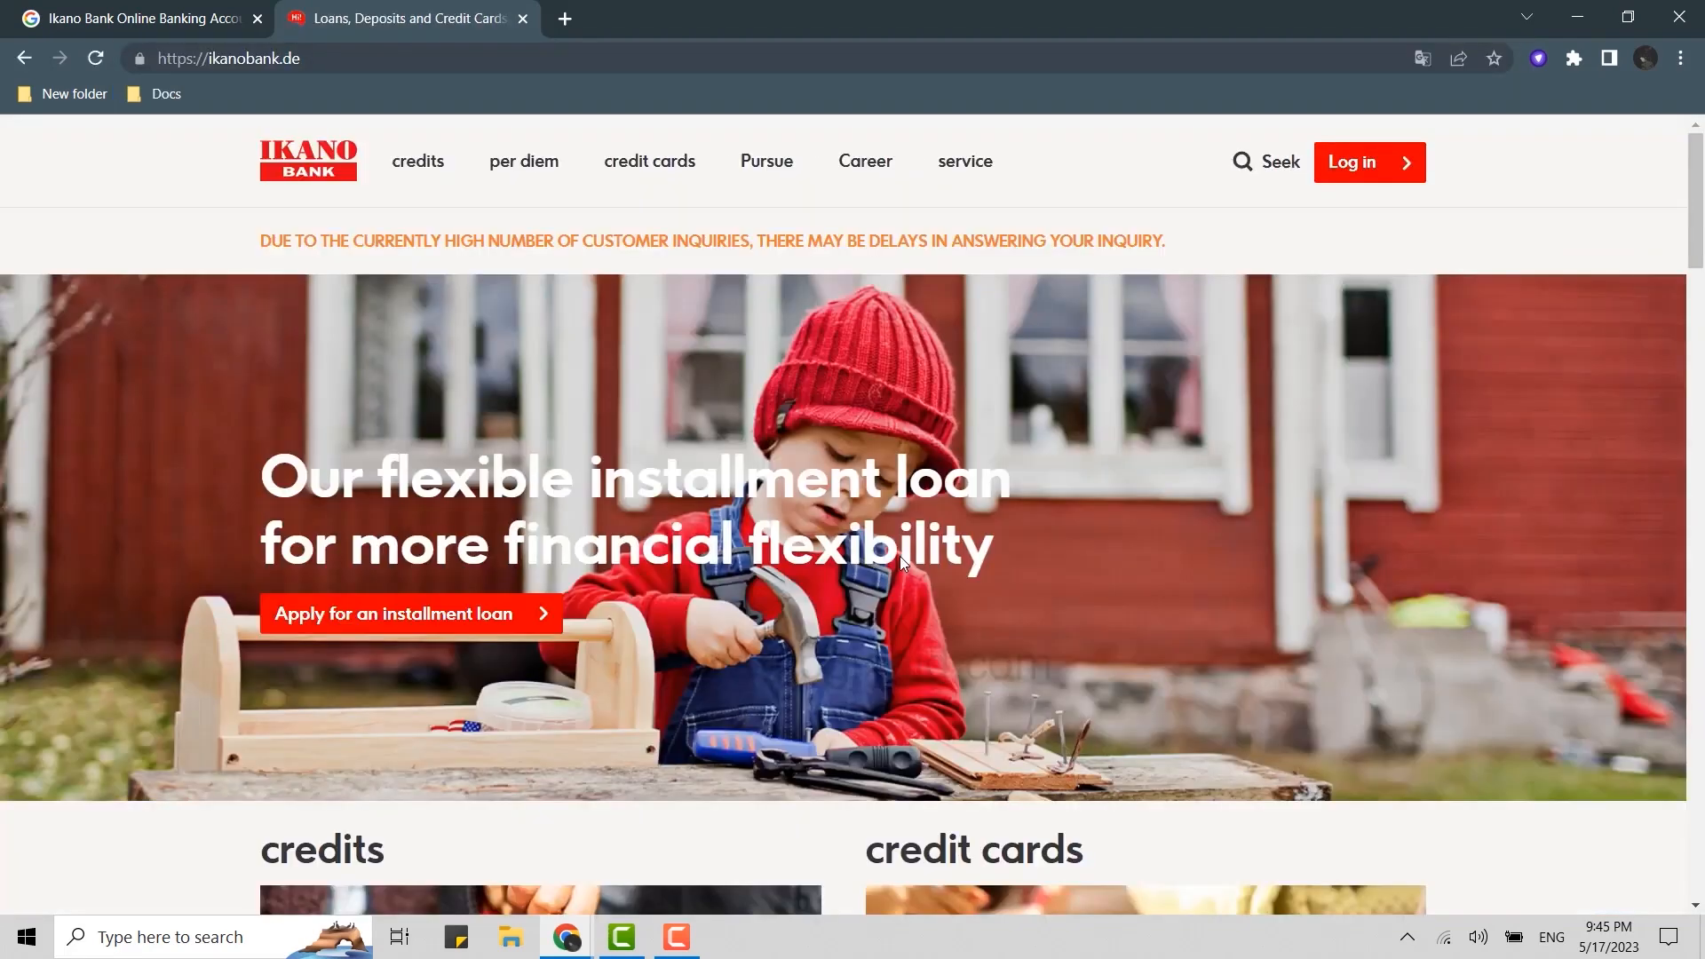
mouse_move(1440, 67)
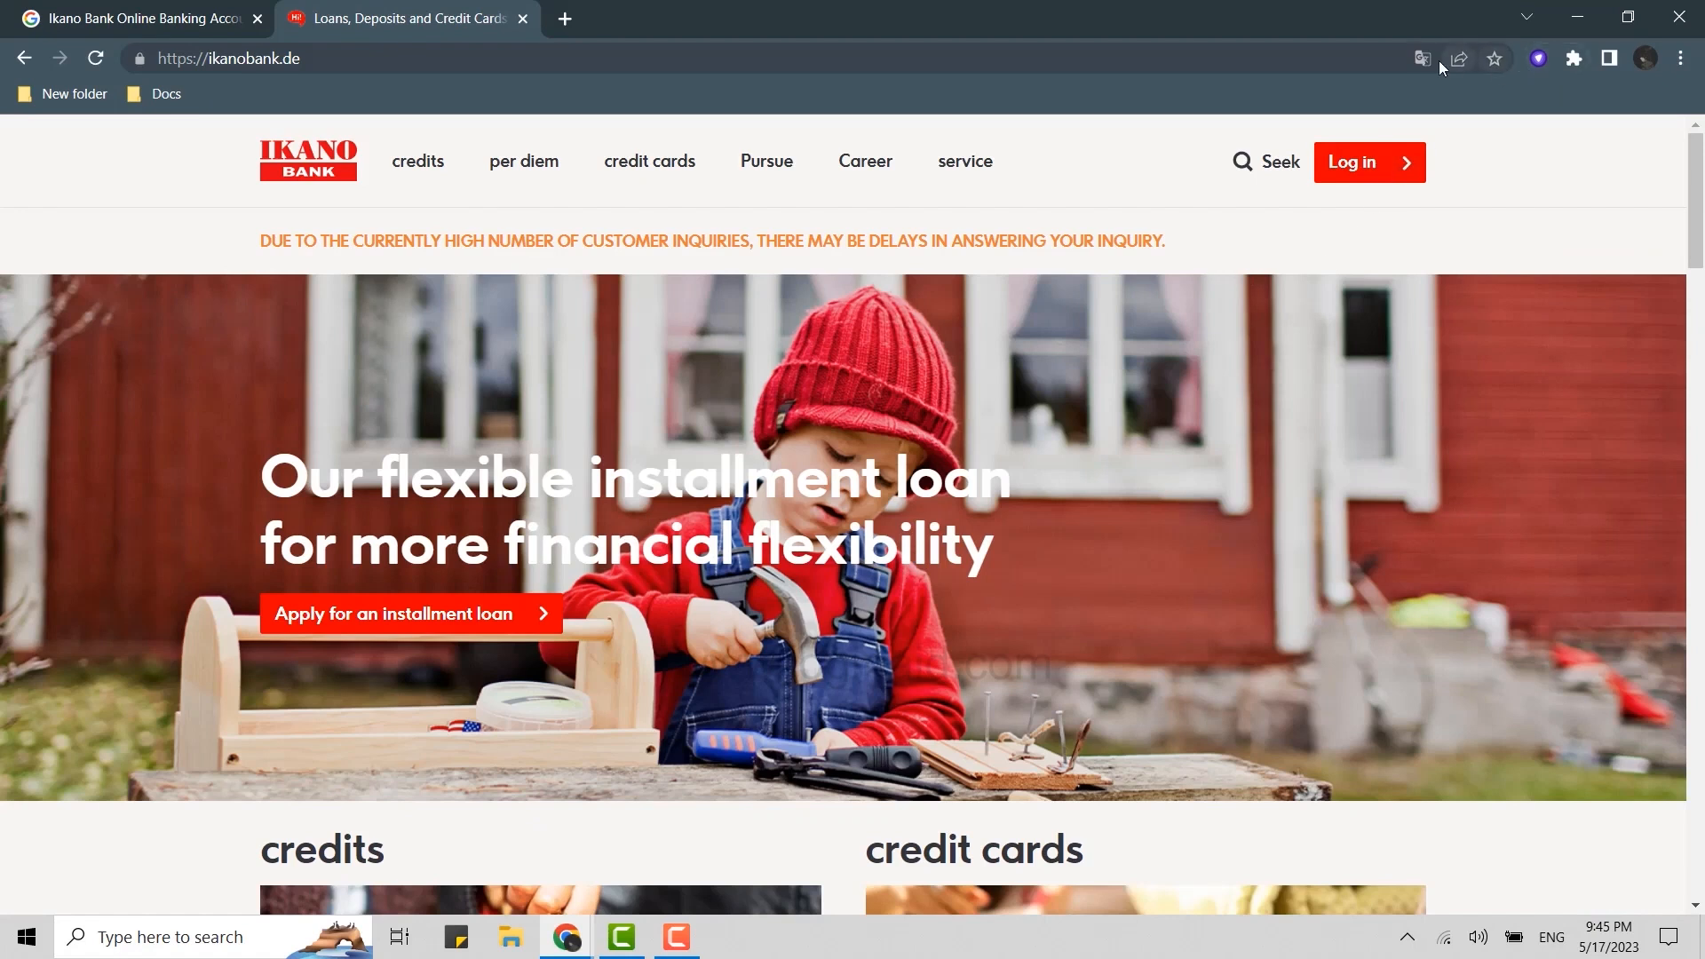
left_click(1421, 58)
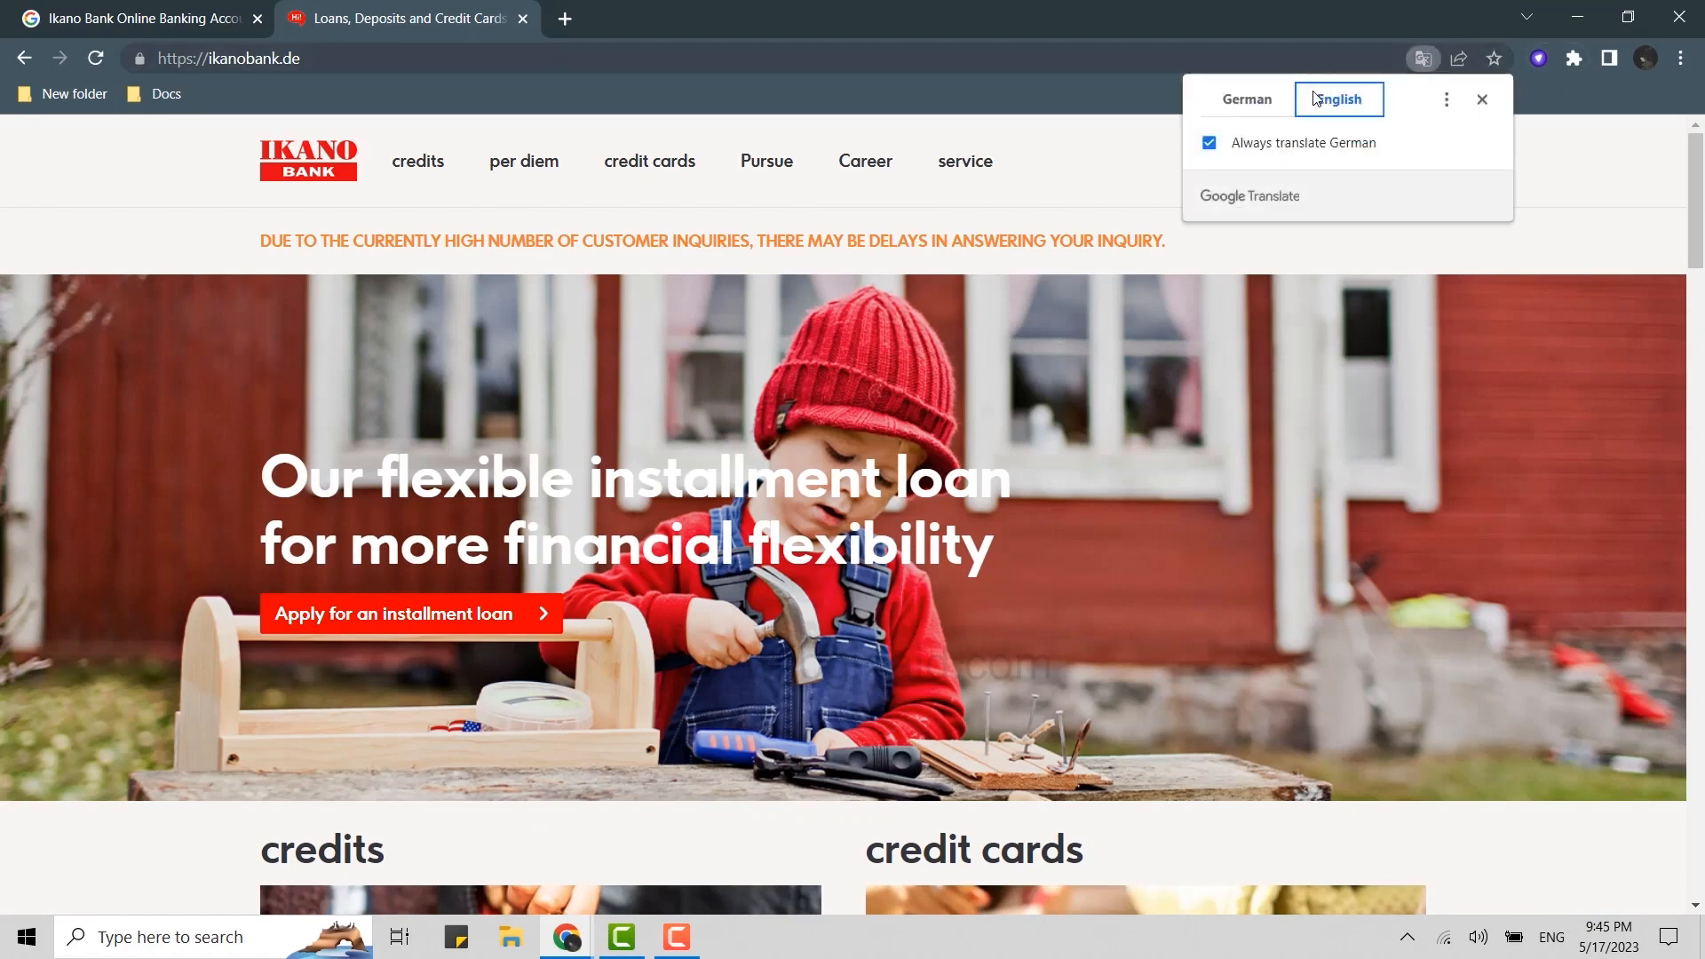
left_click(1245, 98)
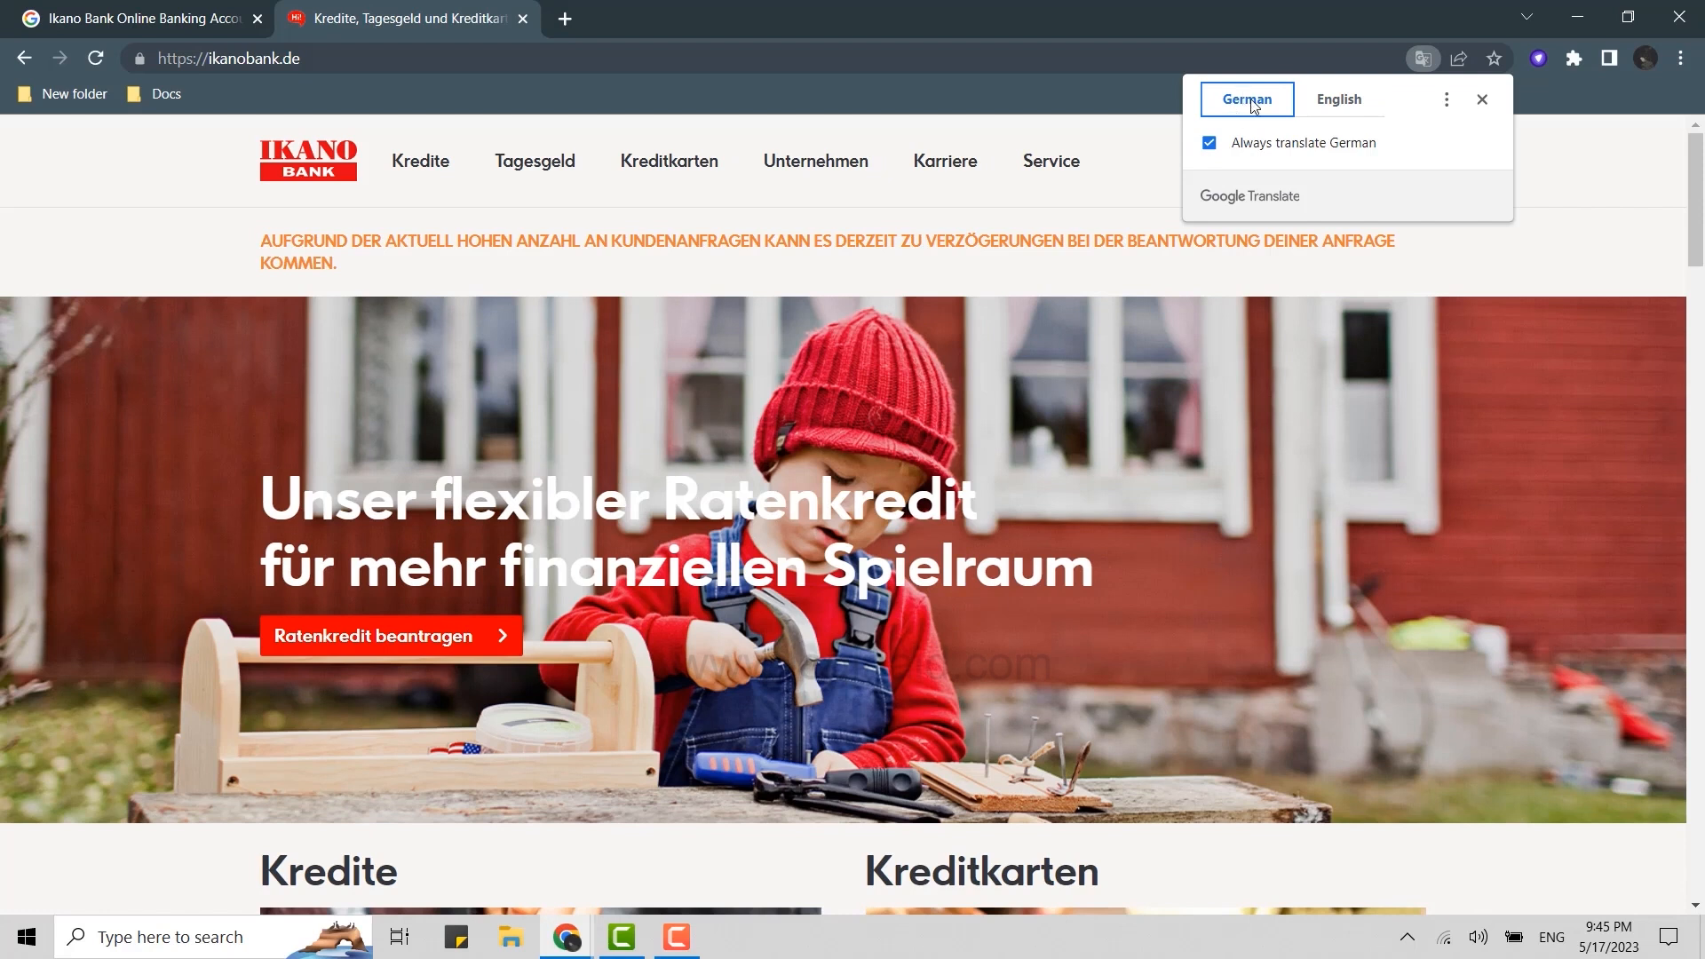
left_click(1338, 99)
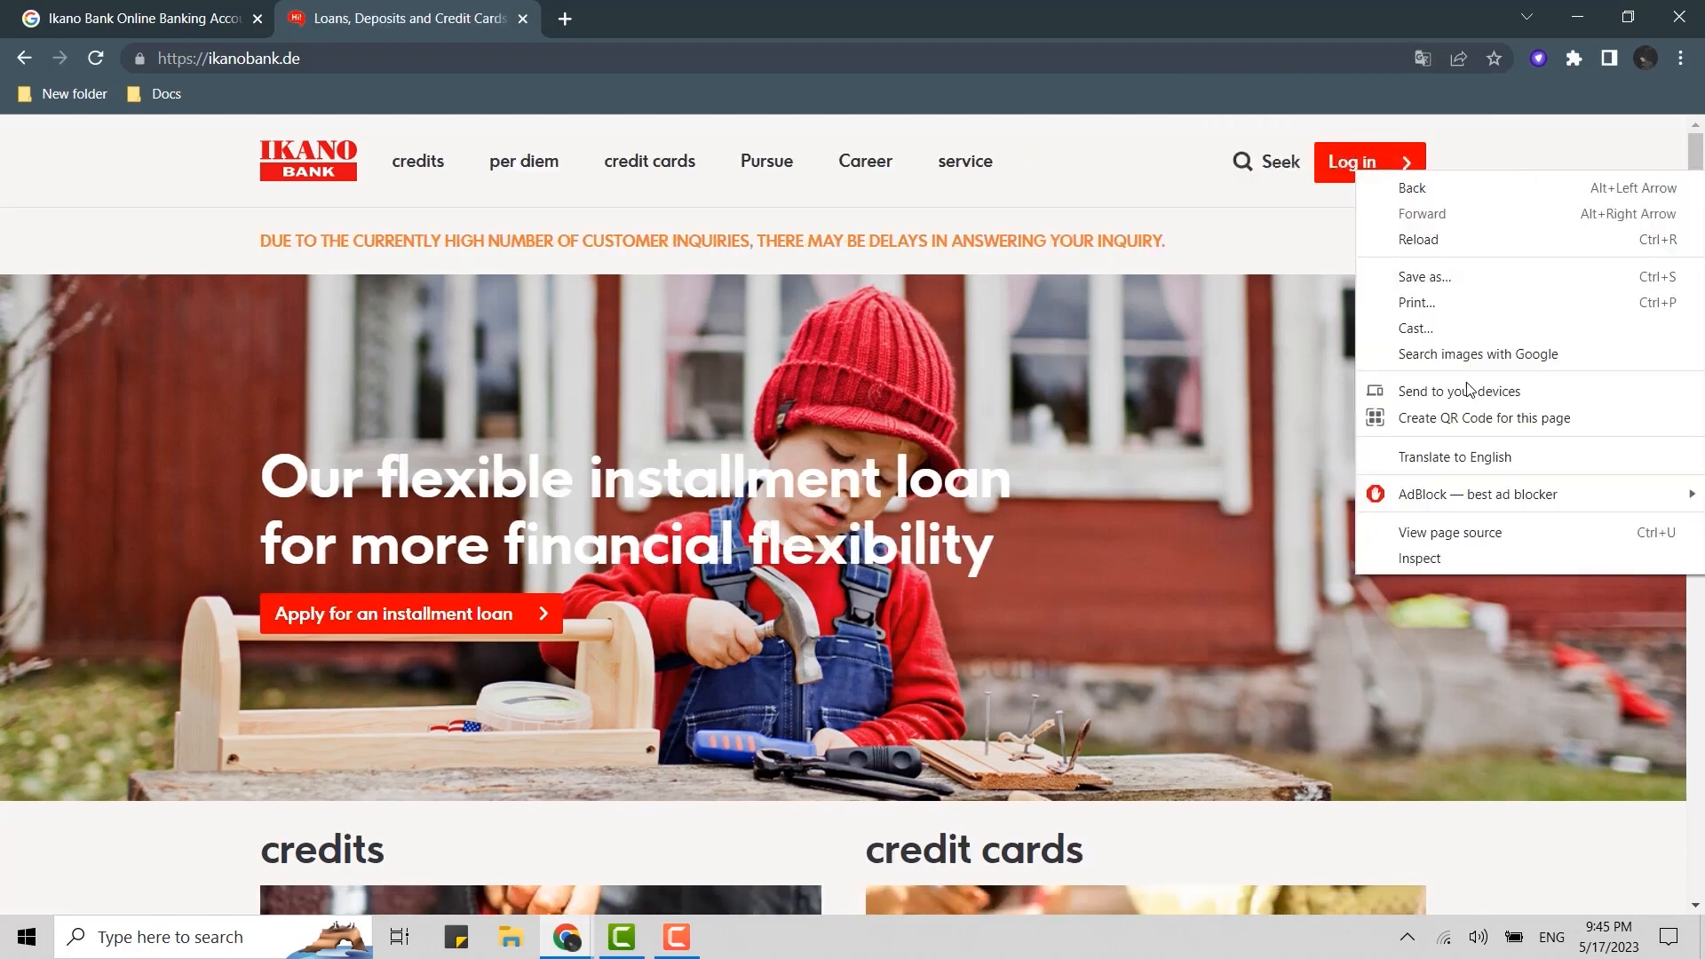
left_click(1452, 456)
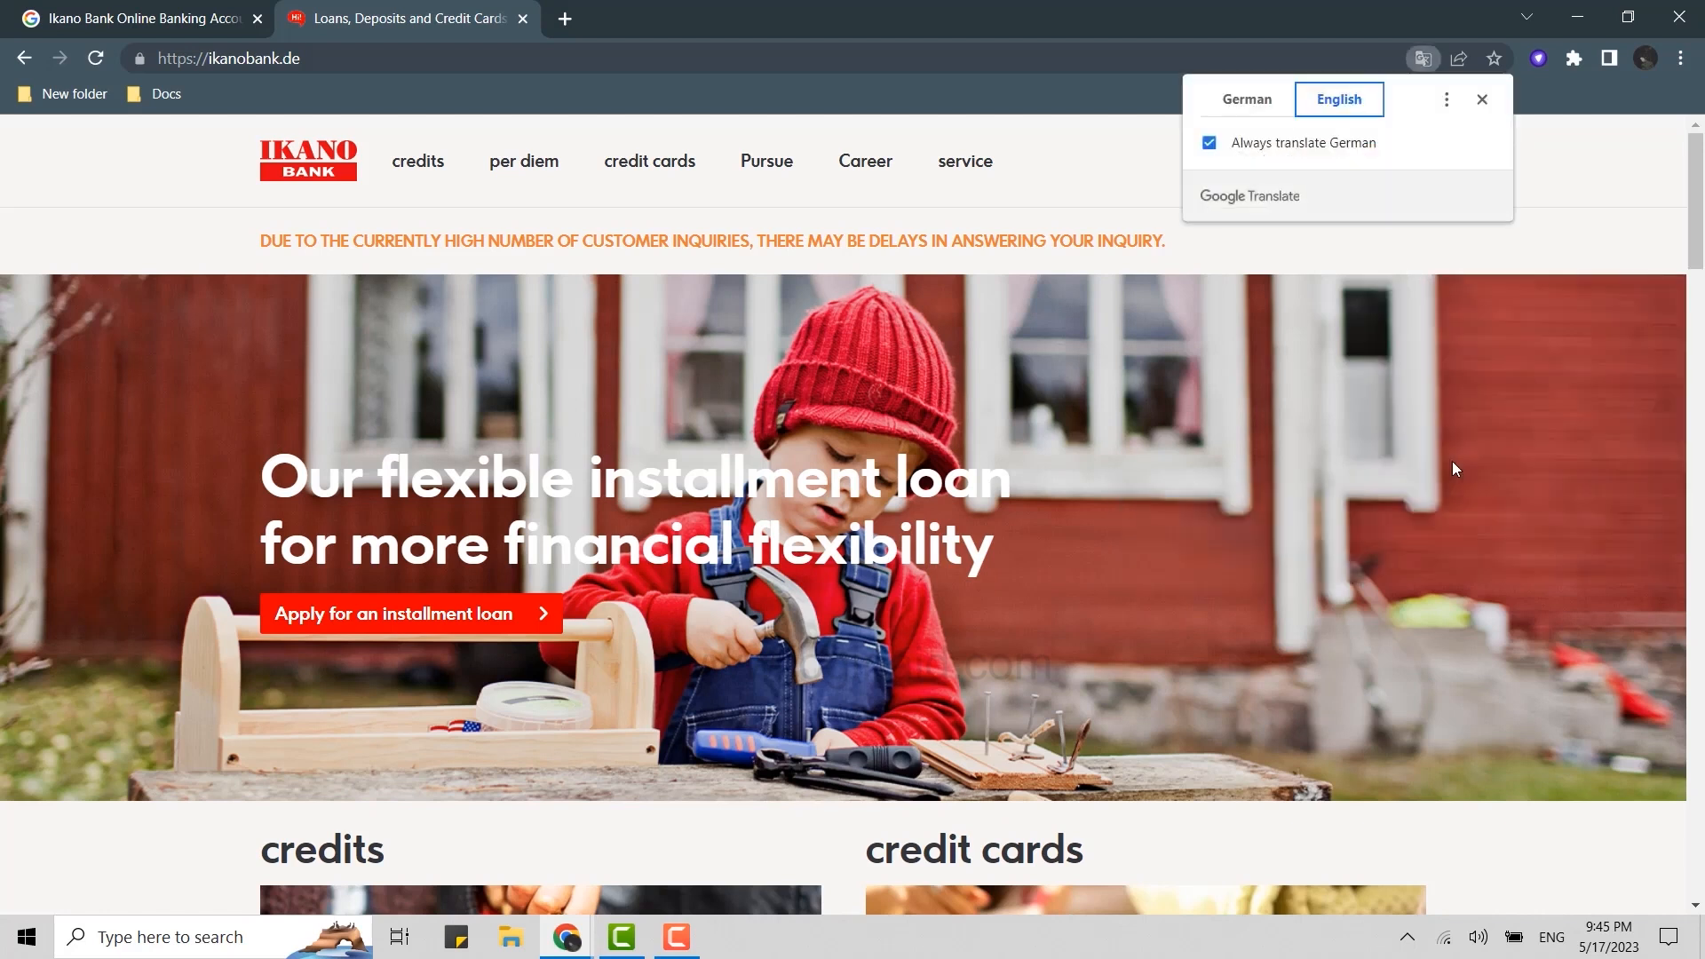
left_click(1481, 98)
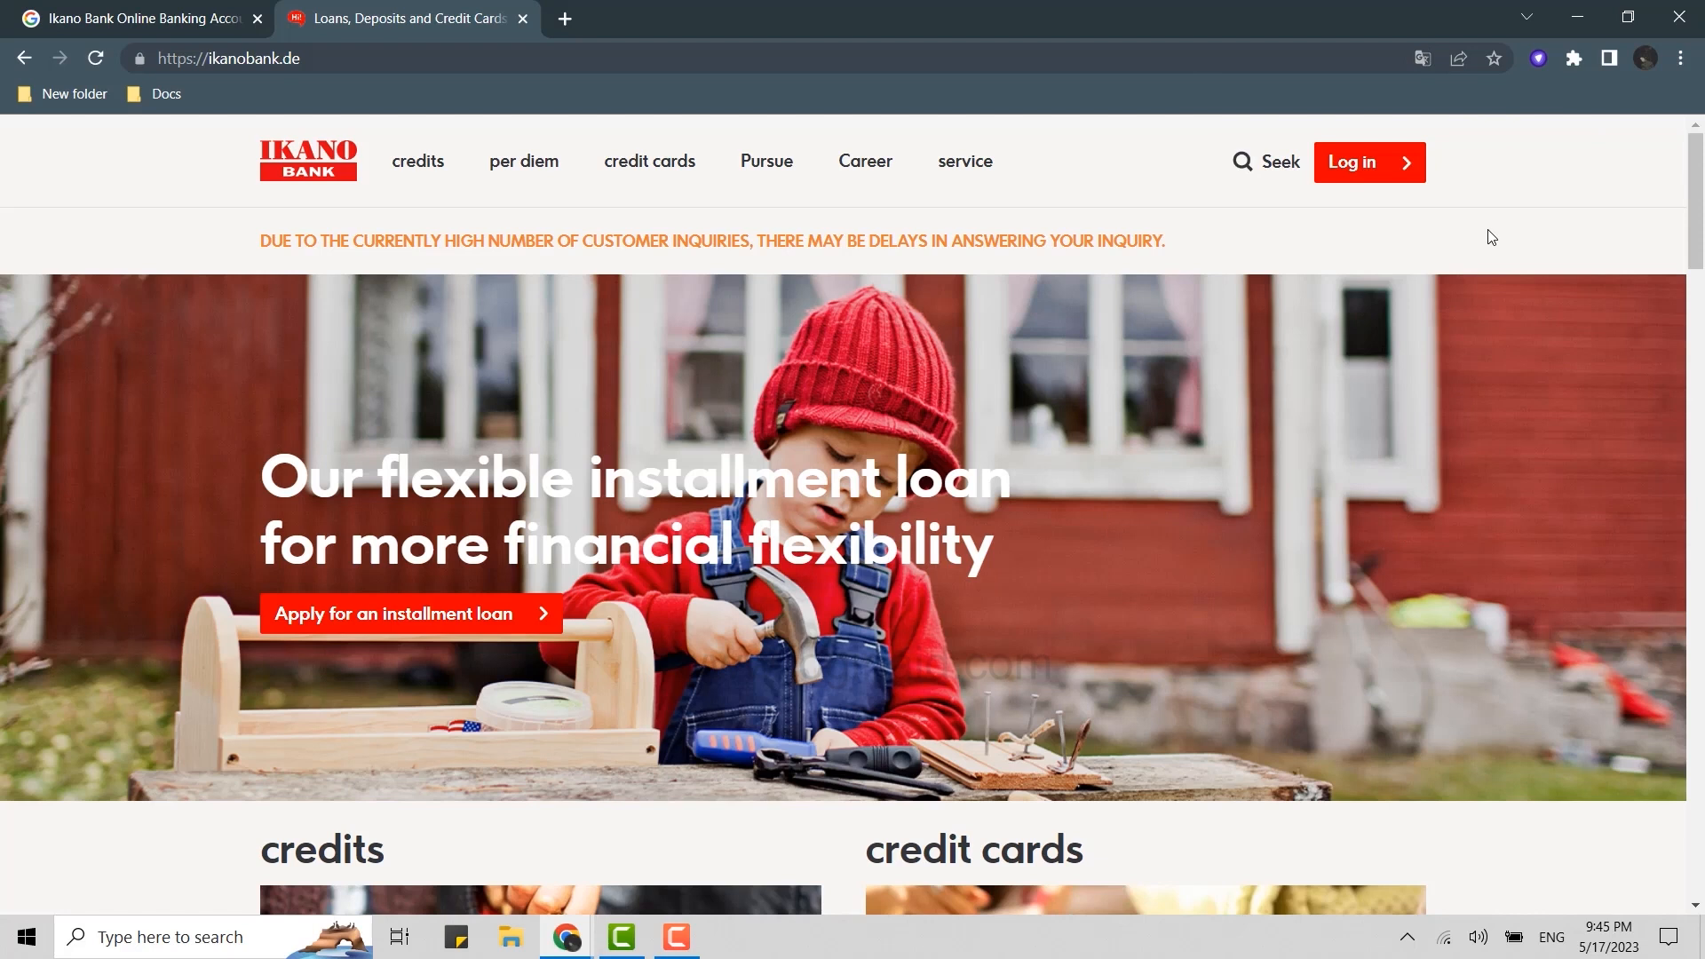
left_click(1360, 162)
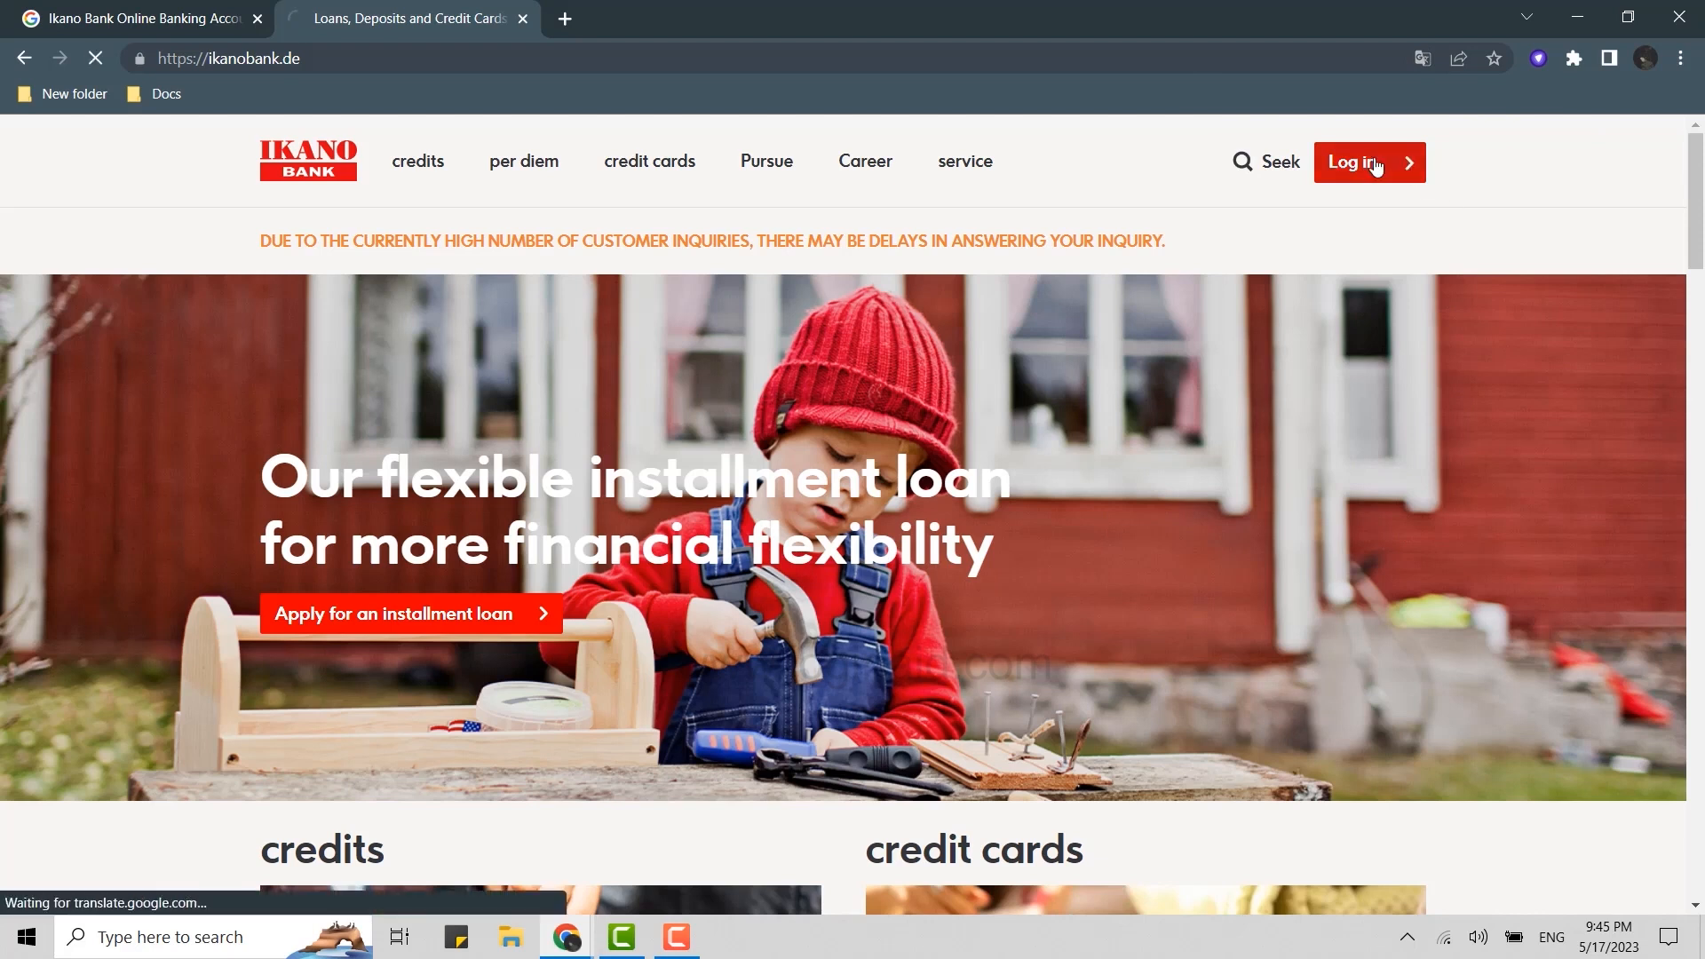
- From Log in, choose 'IKEA Credit Card & IKEA Family Credit Card' online banking
left_click(1356, 161)
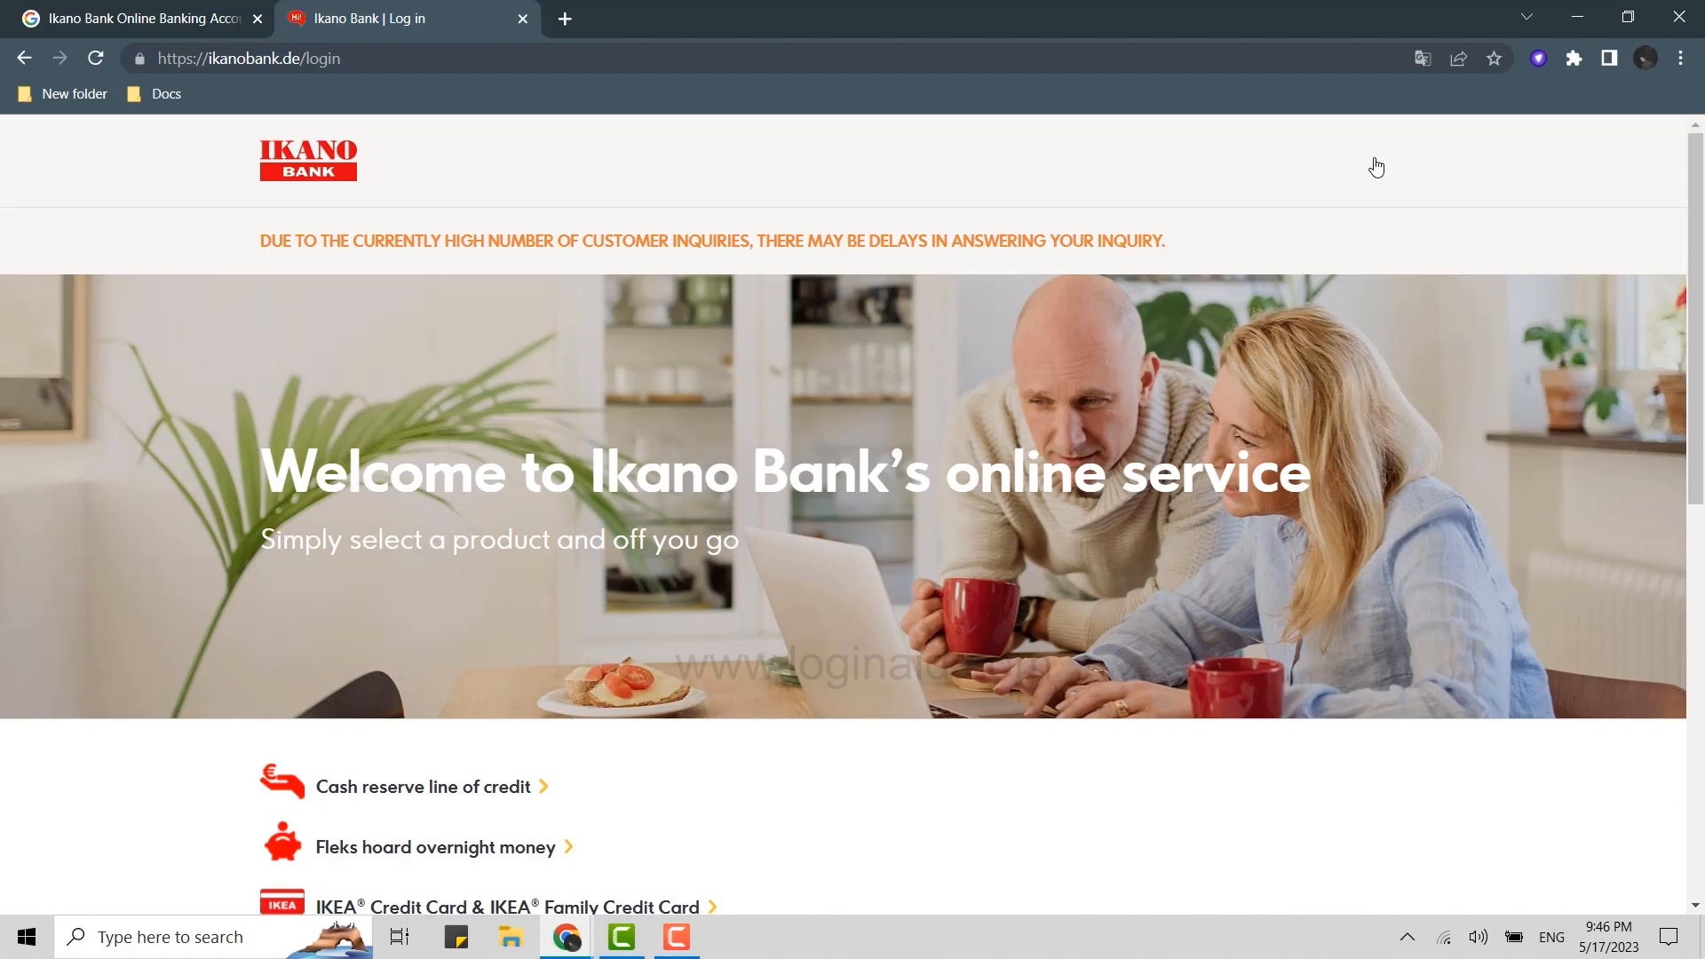
scroll("down", 3)
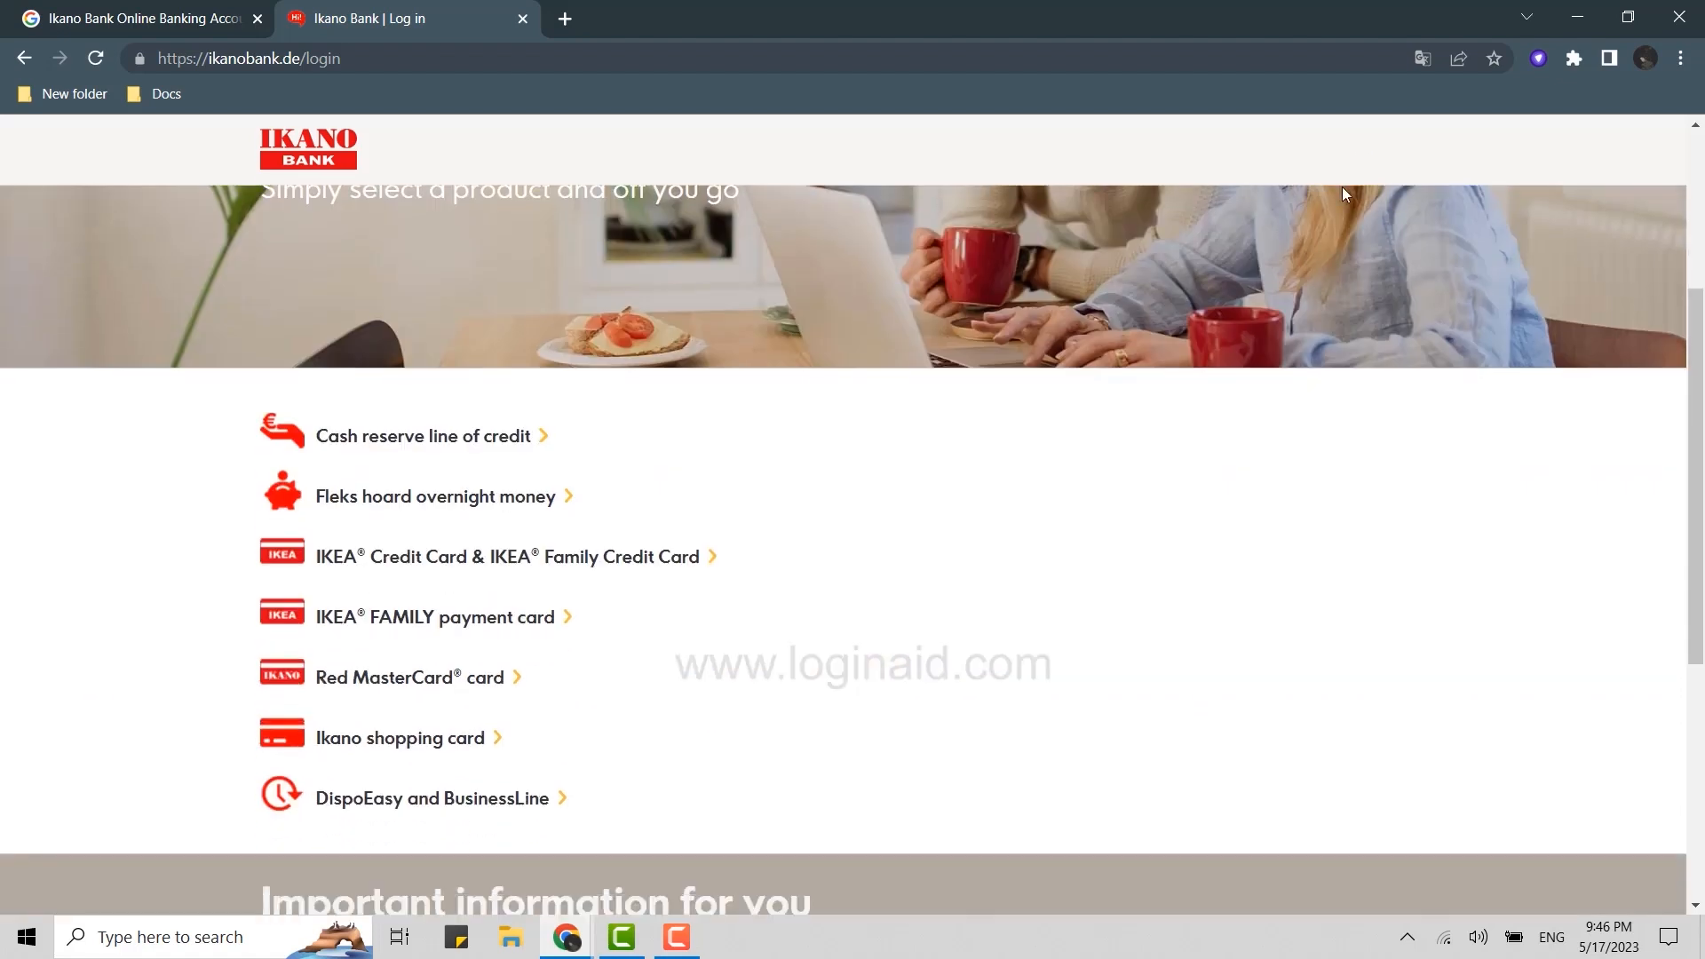
scroll("down", 3)
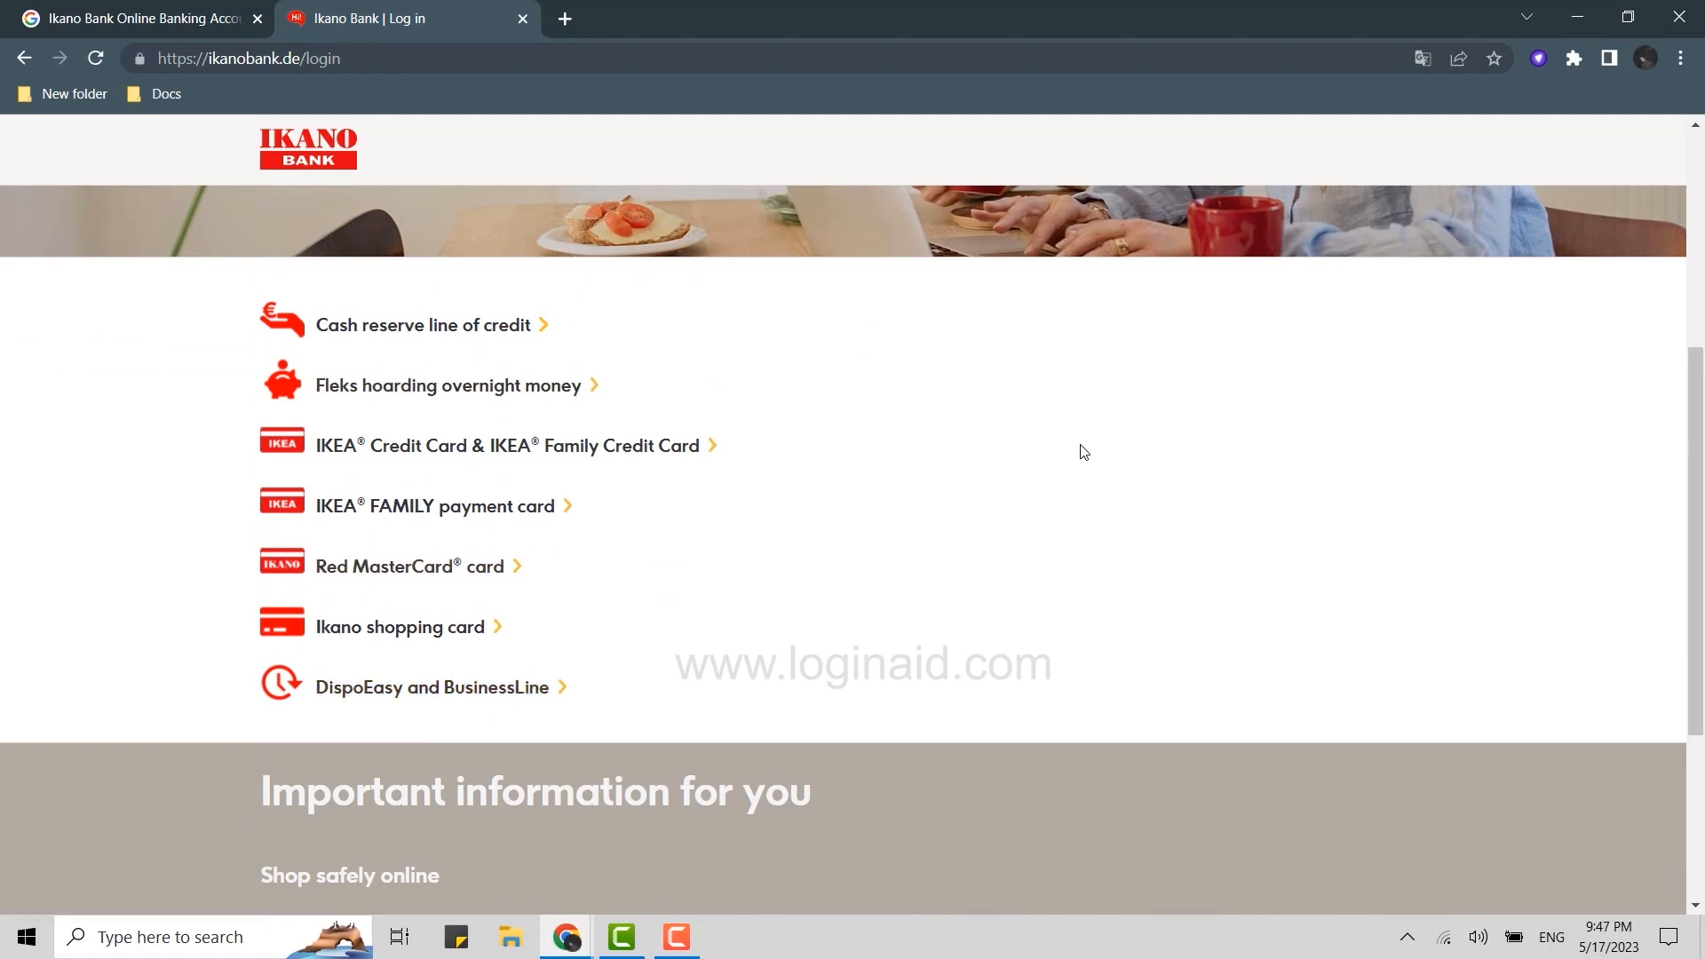
mouse_move(379, 454)
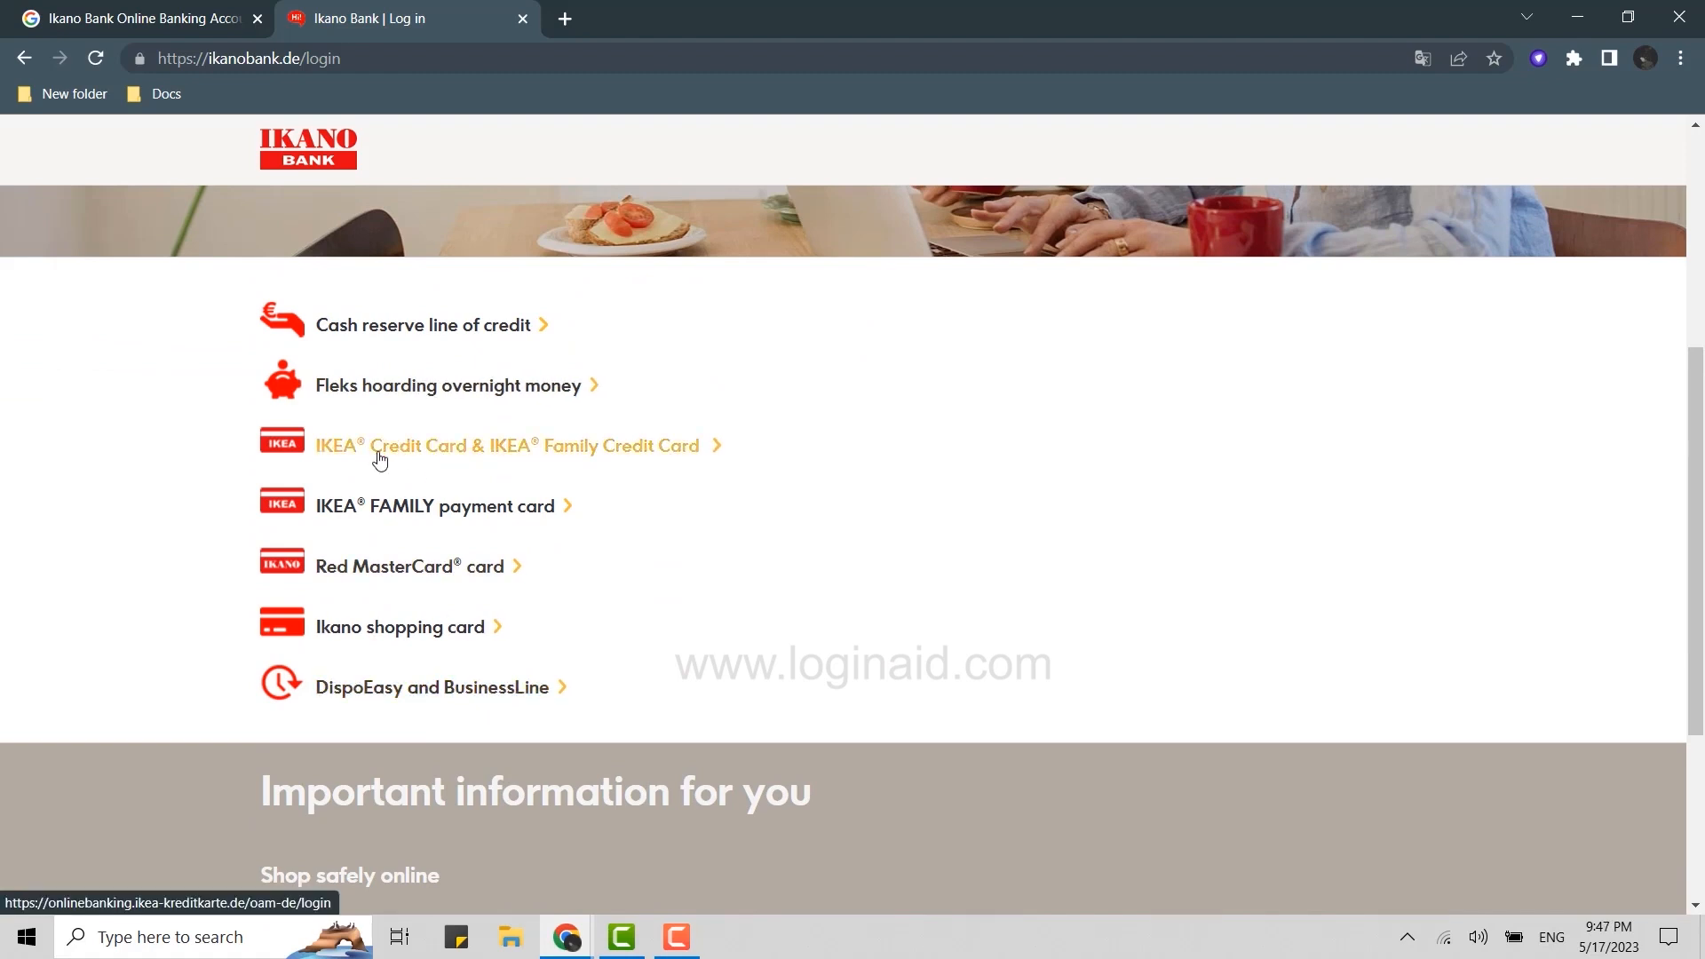
mouse_move(529, 452)
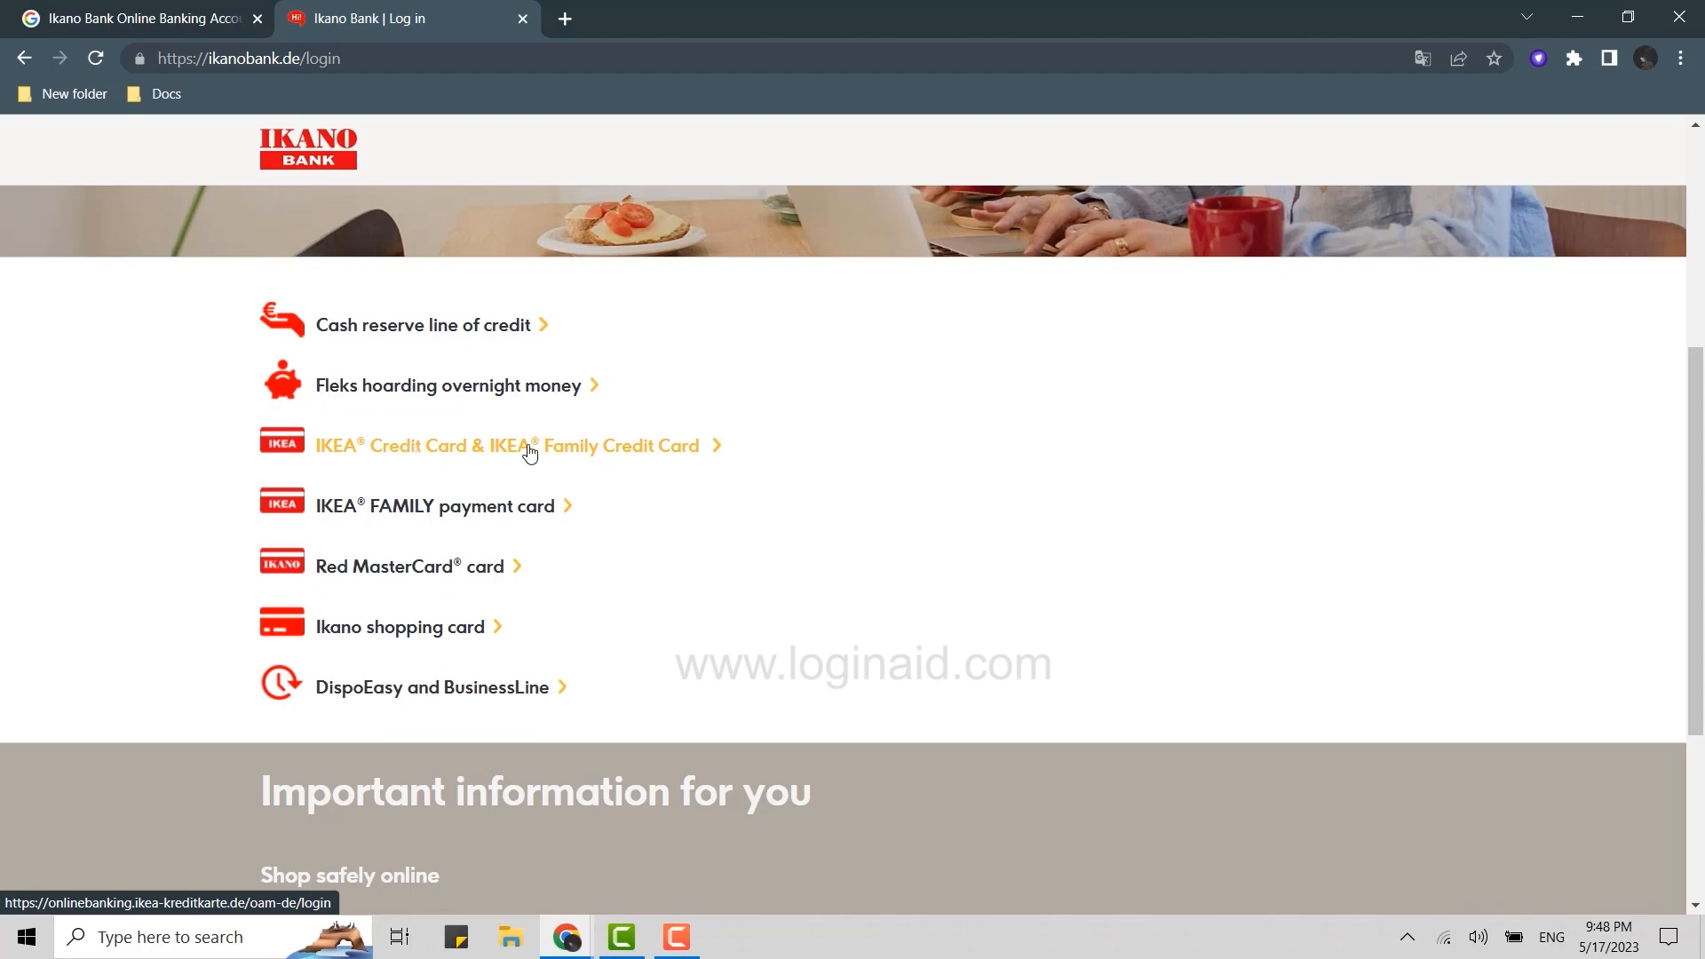
left_click(509, 446)
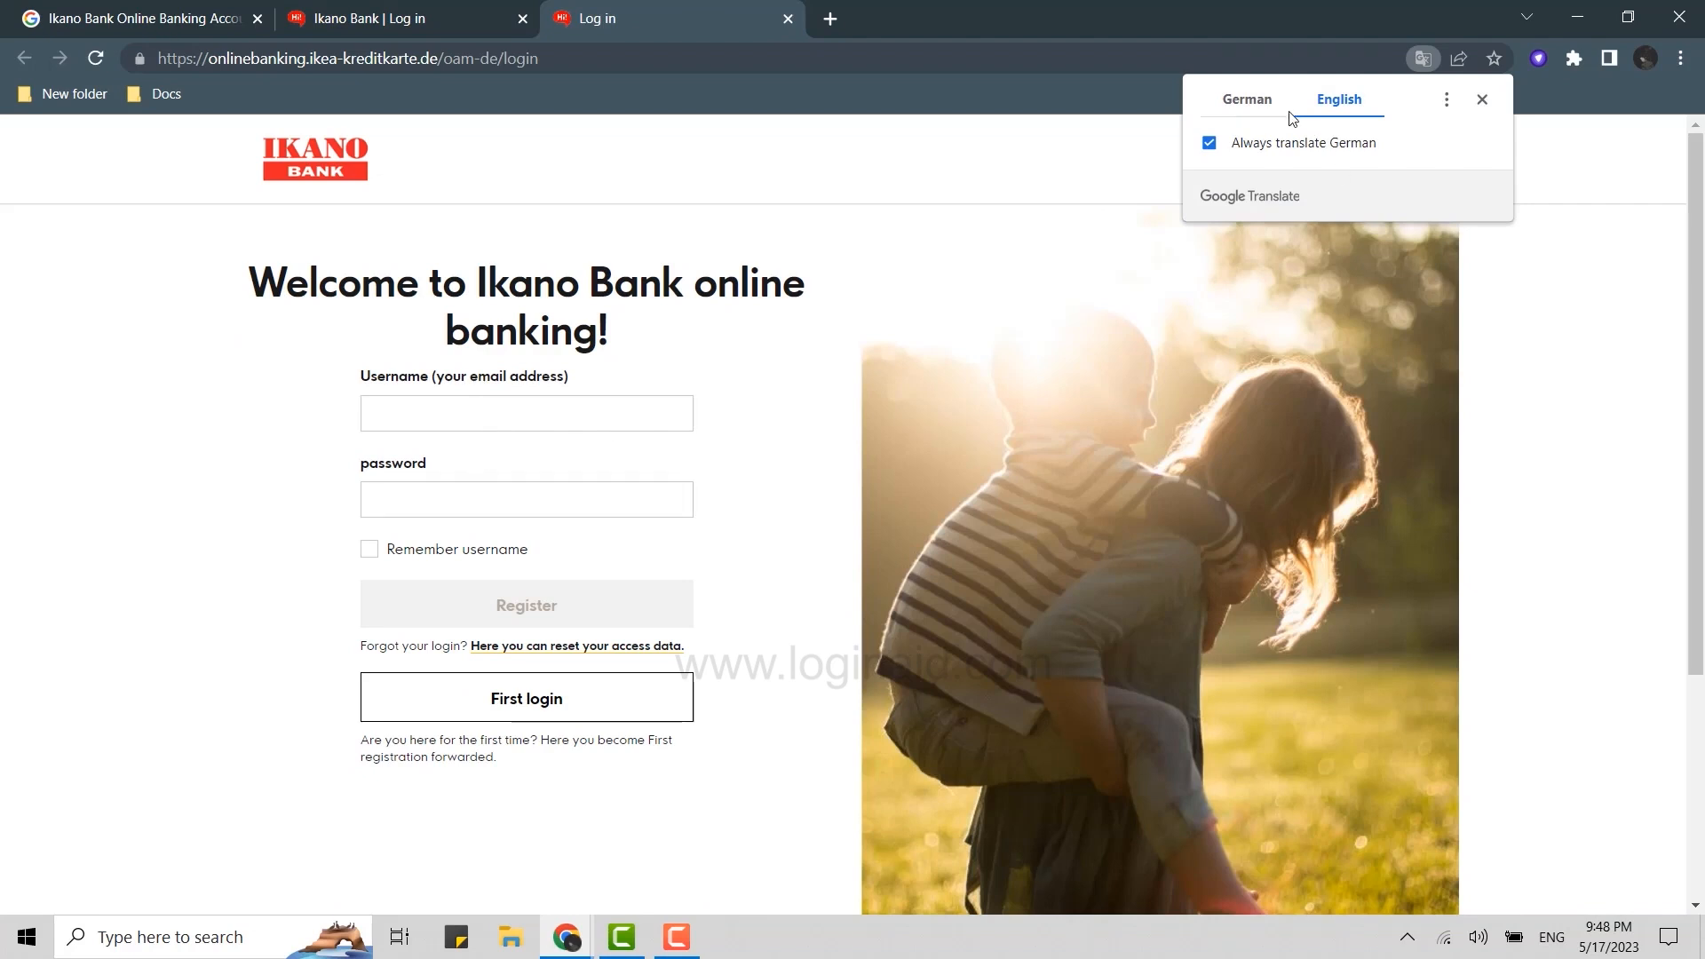
mouse_move(623, 305)
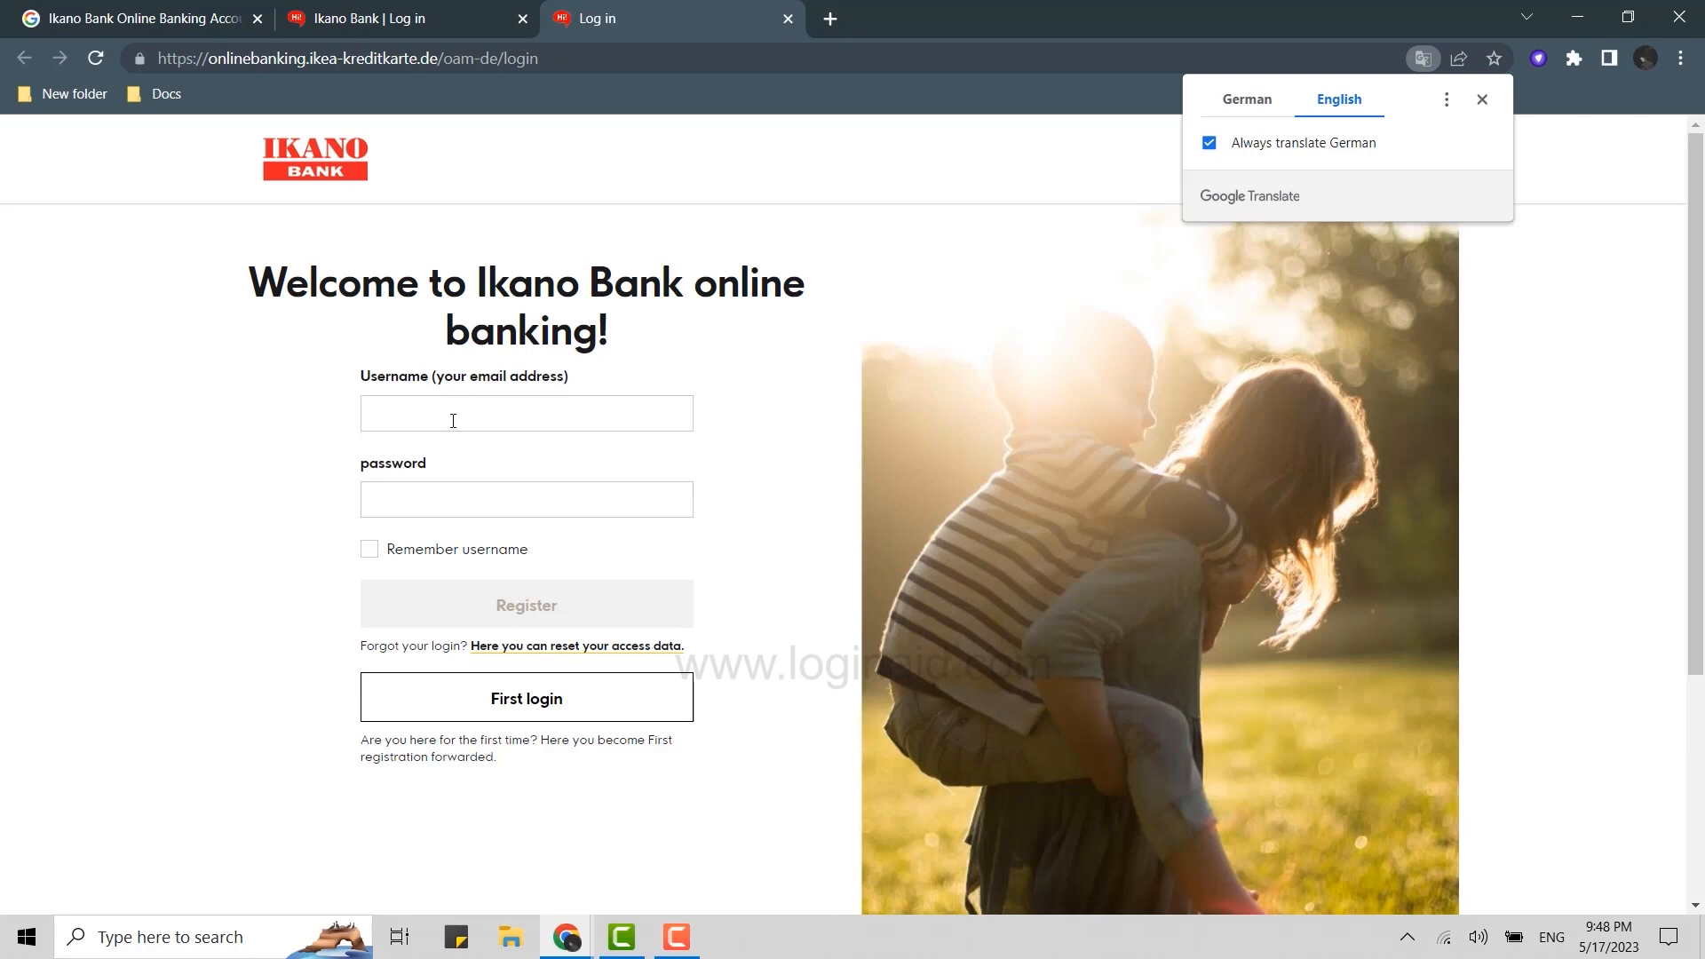
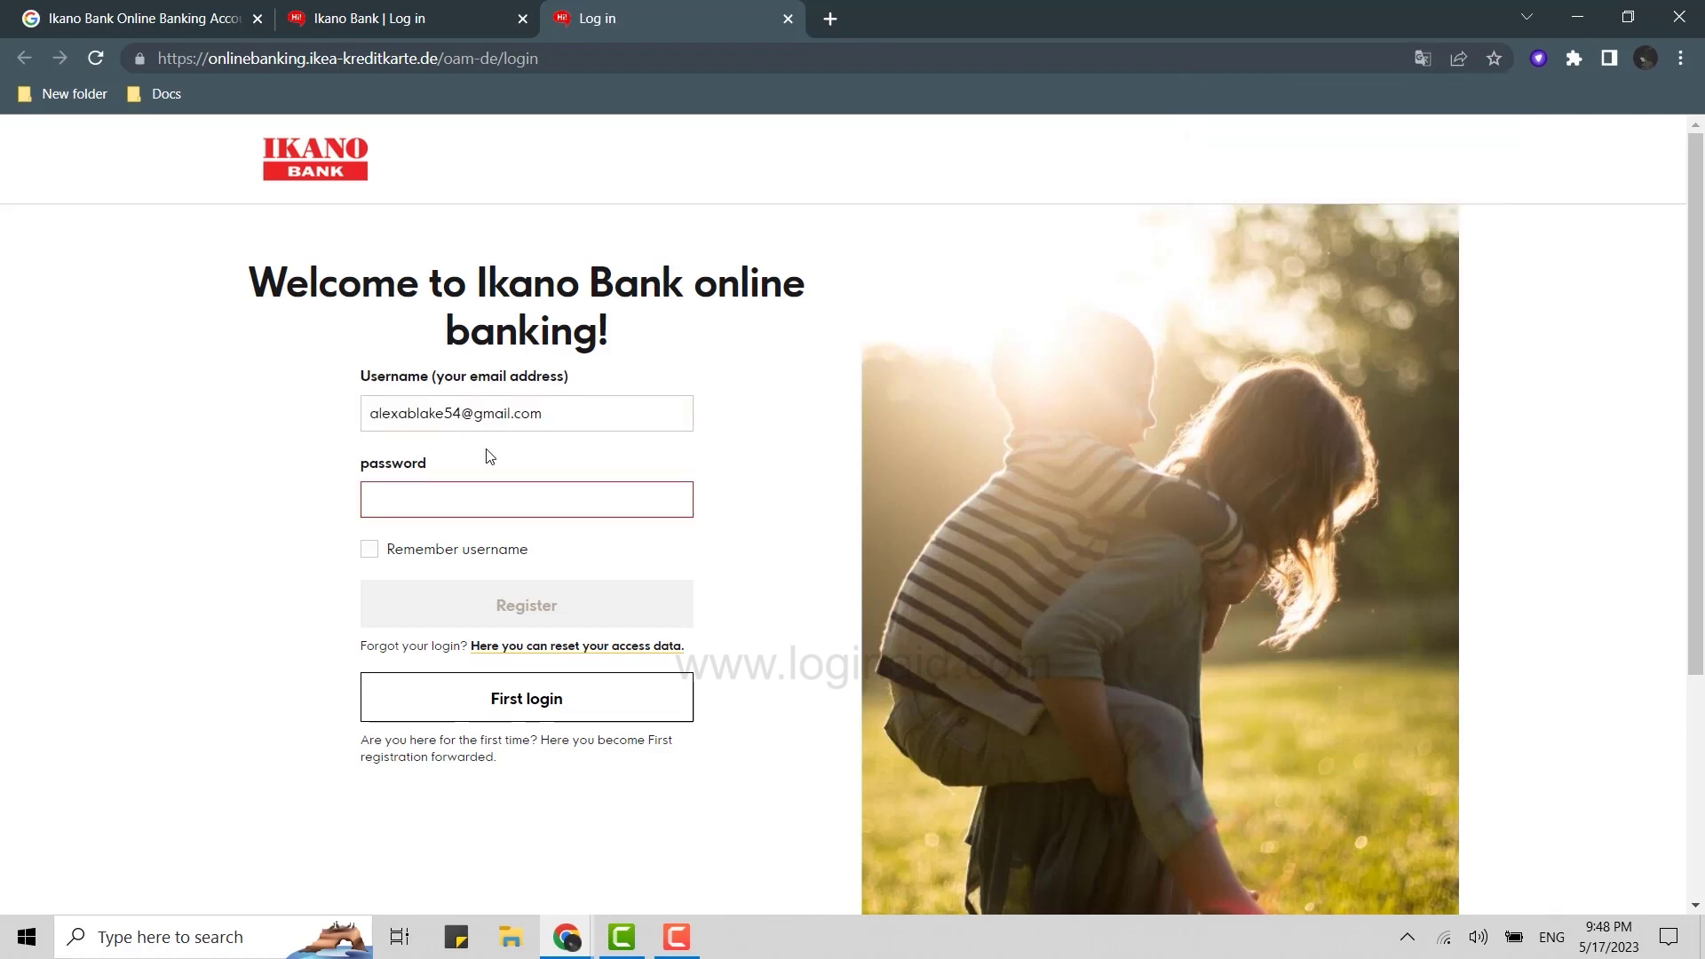
left_click(525, 499)
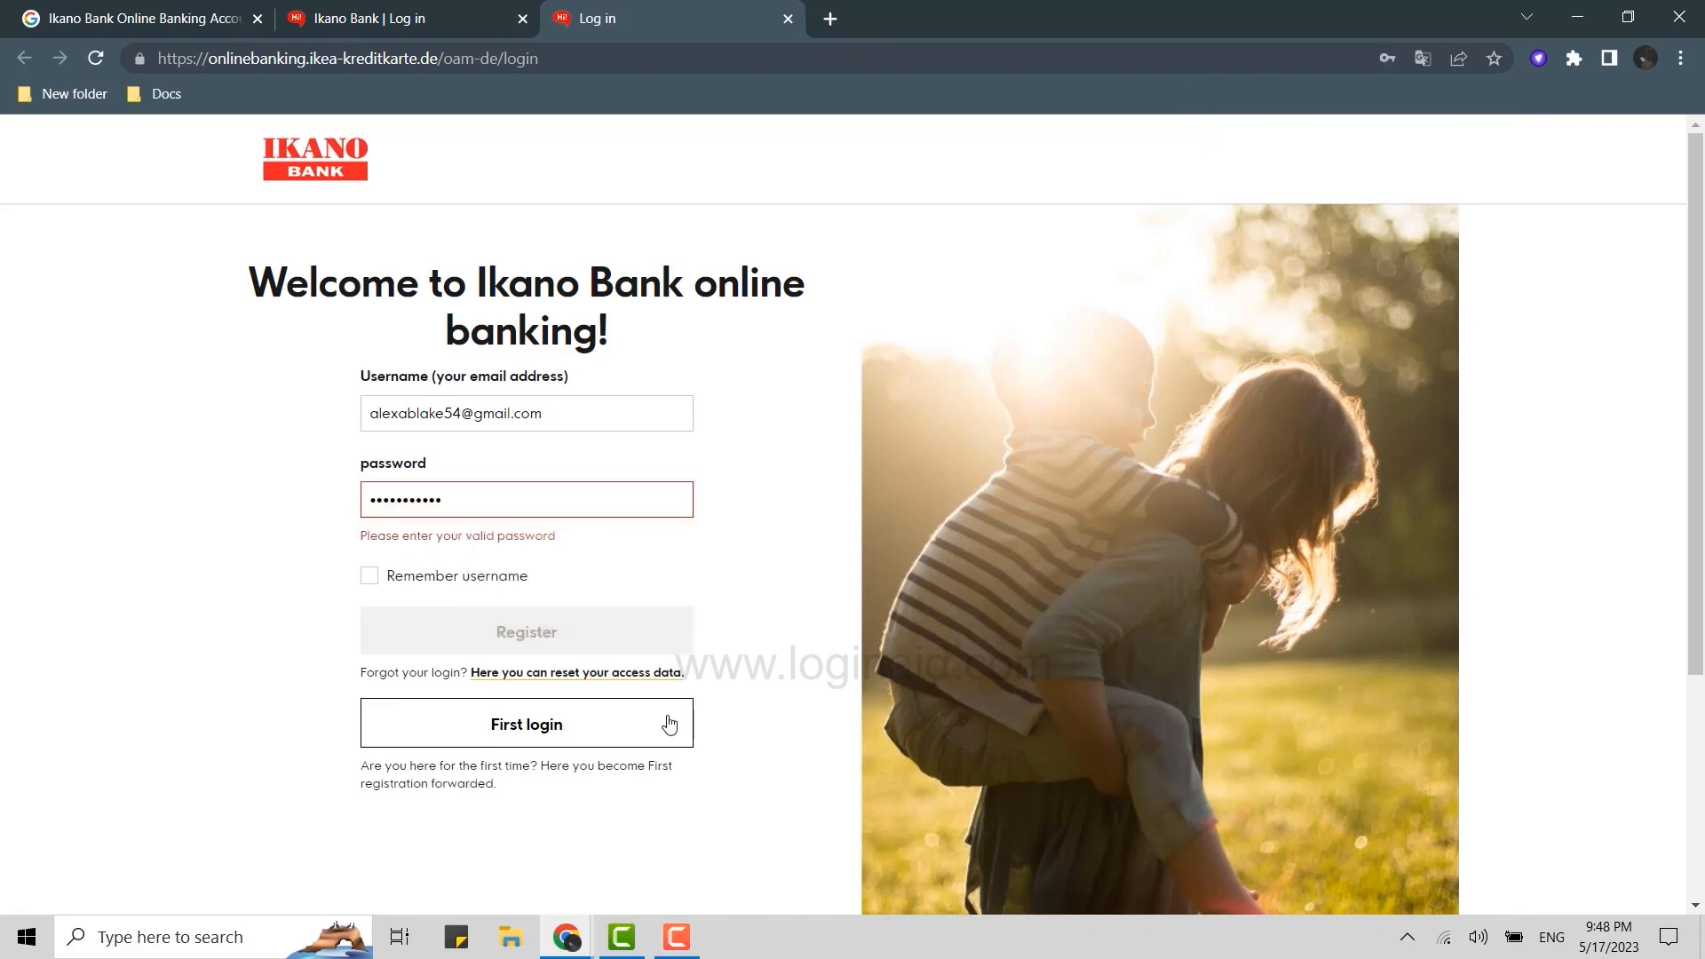
mouse_move(542, 737)
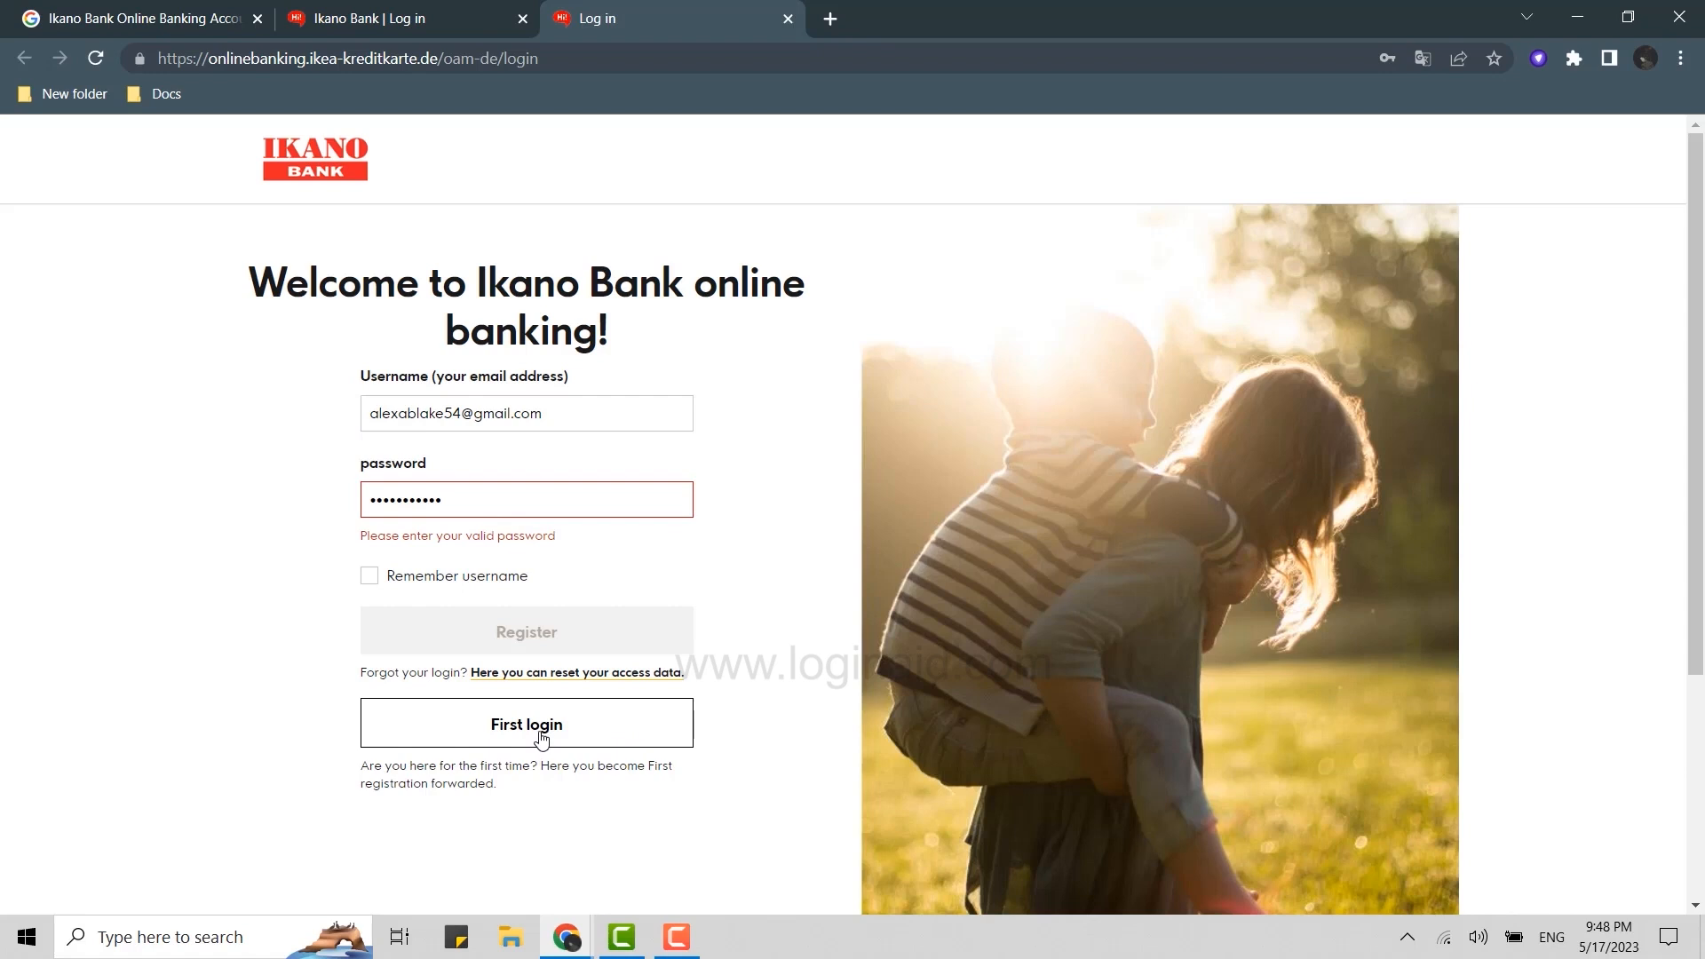
mouse_move(547, 718)
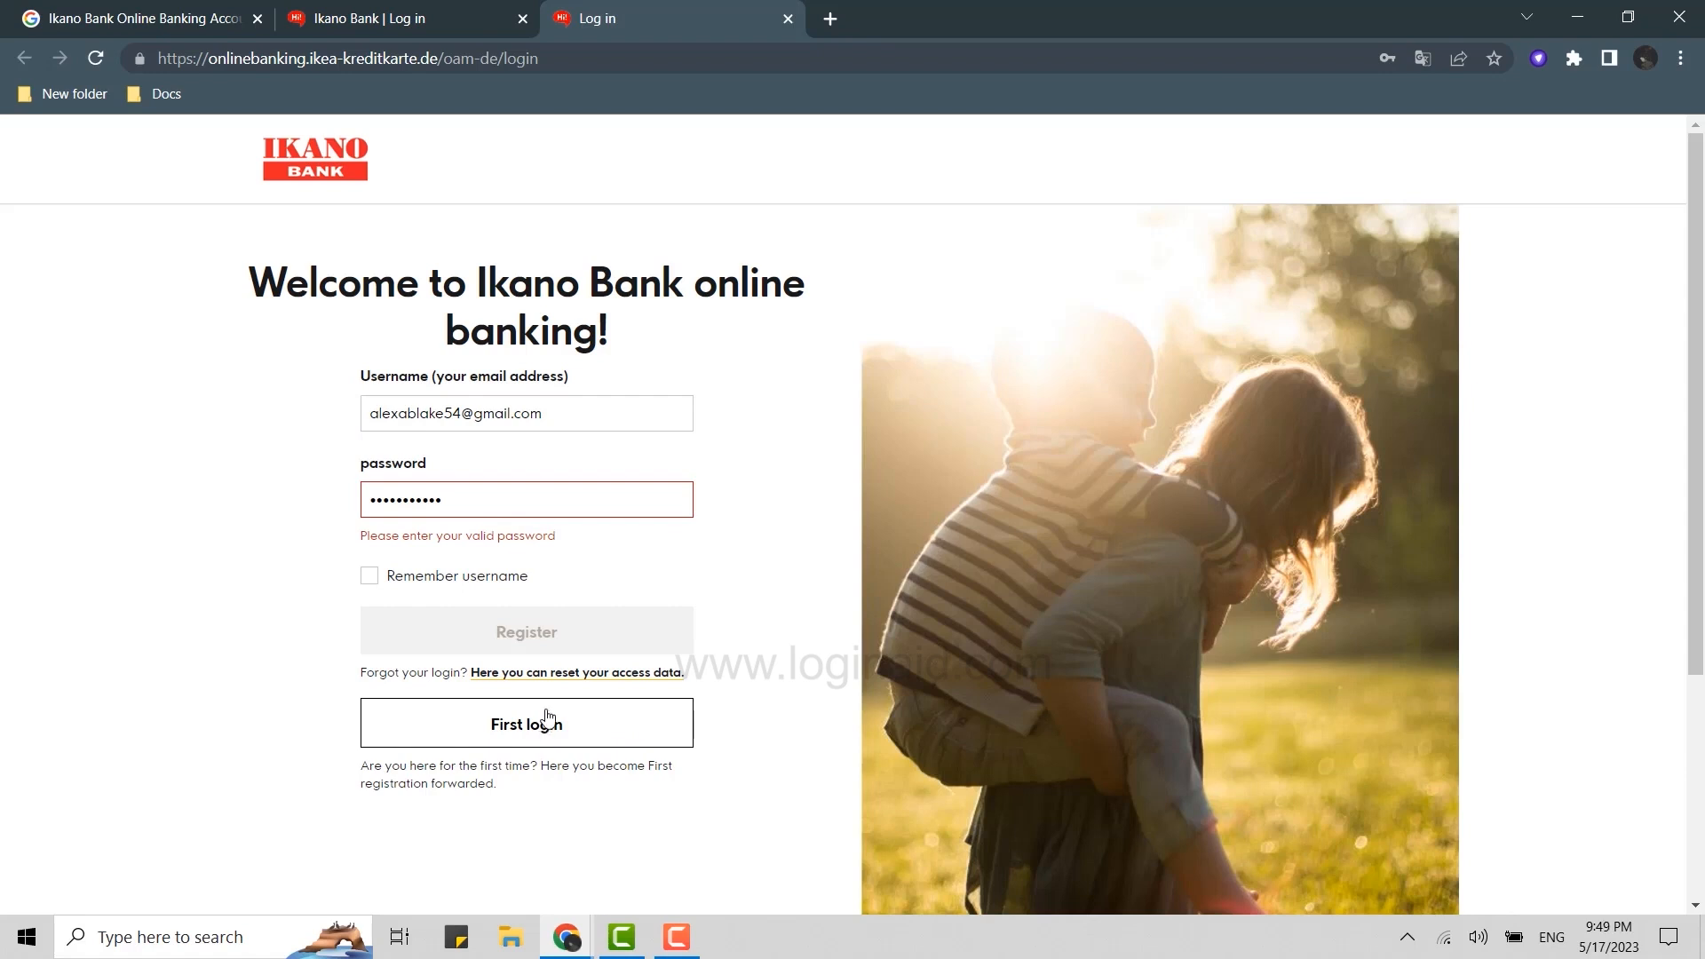